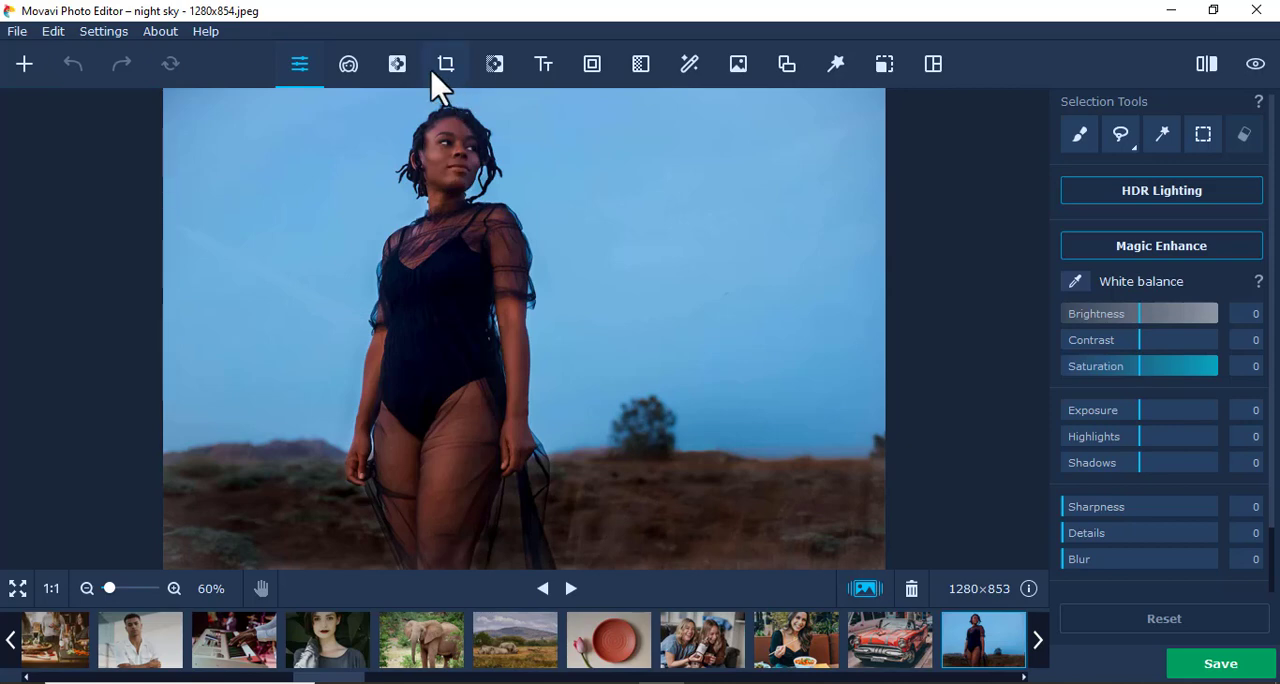
mouse_move(450, 90)
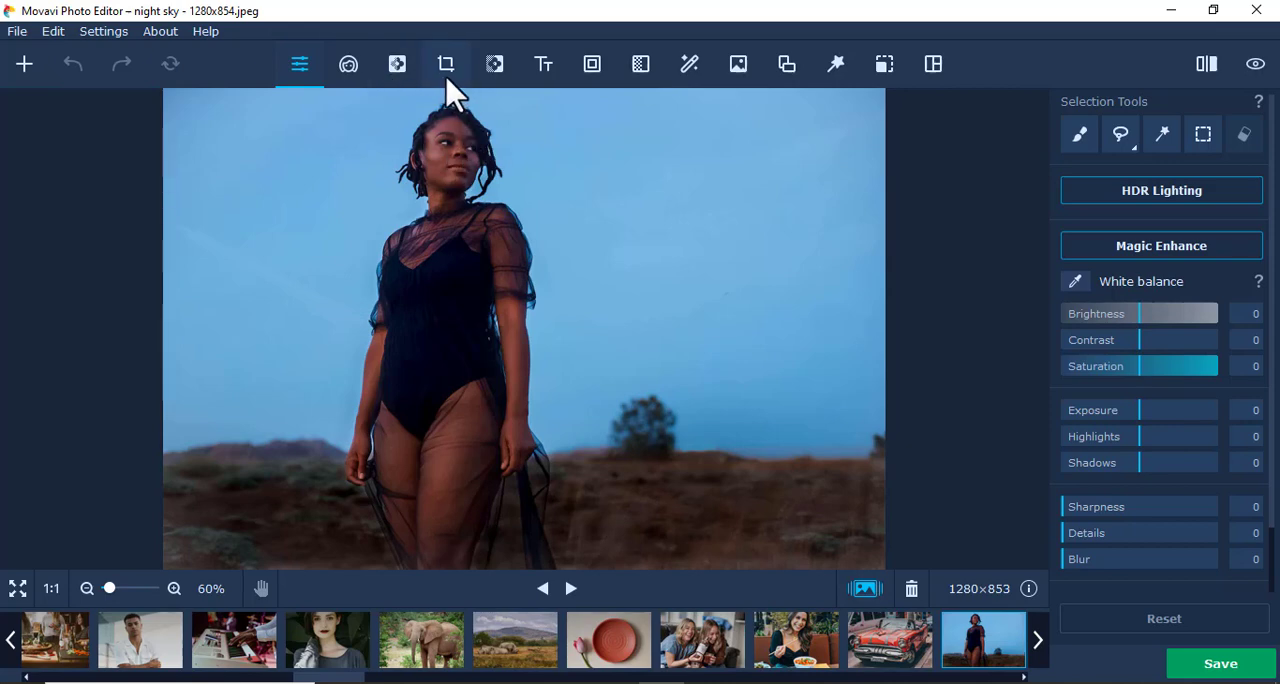
Crop the sky photo to 1000 px wide, then undo it back to 1280×853
left_click(445, 64)
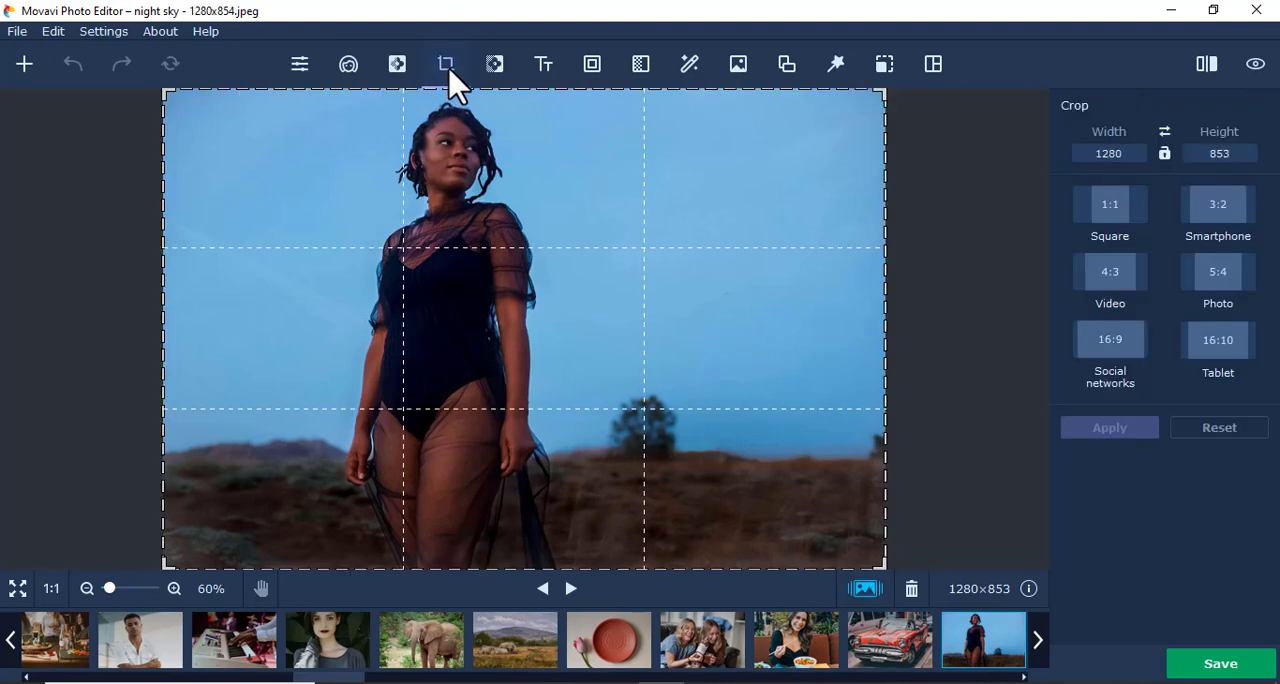
mouse_move(883, 297)
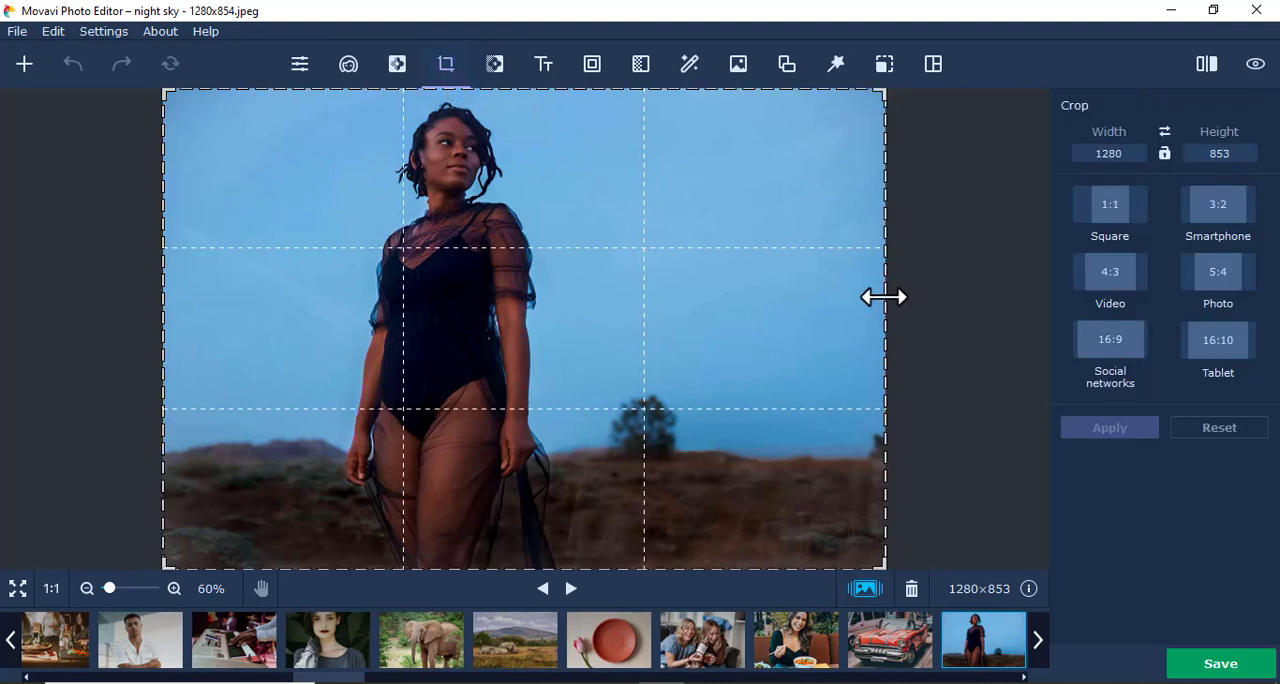
left_click_drag(884, 297, 593, 297)
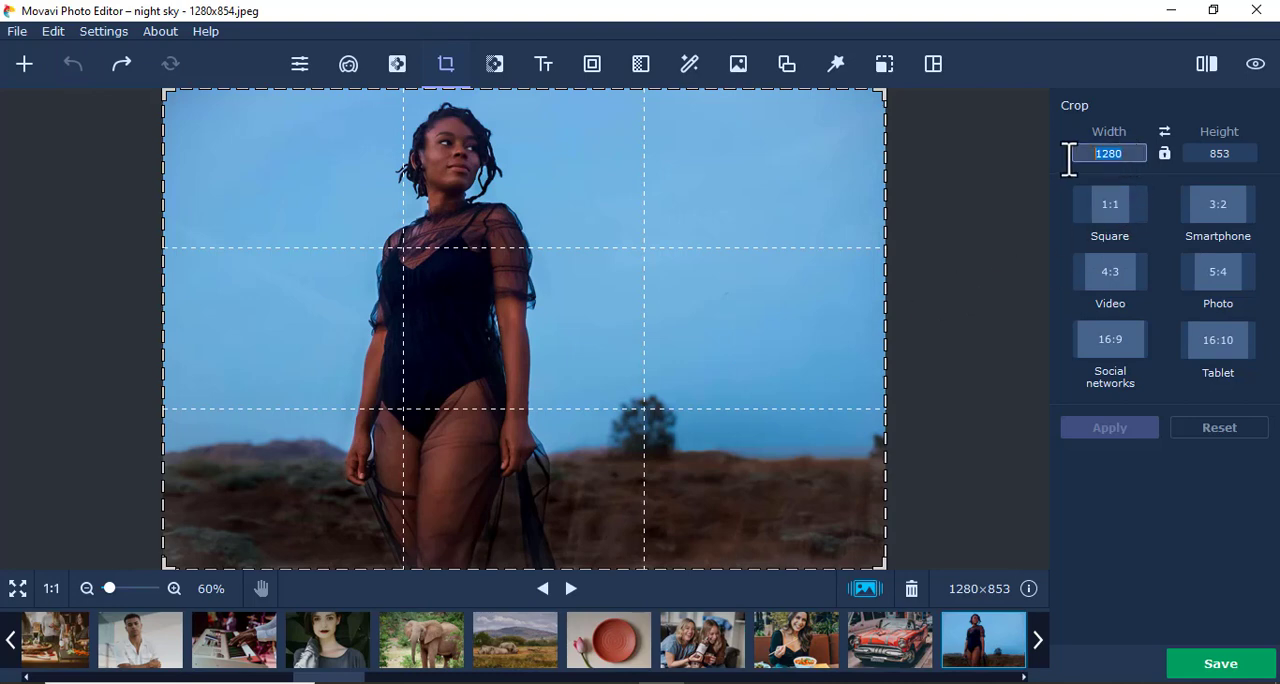
type("10")
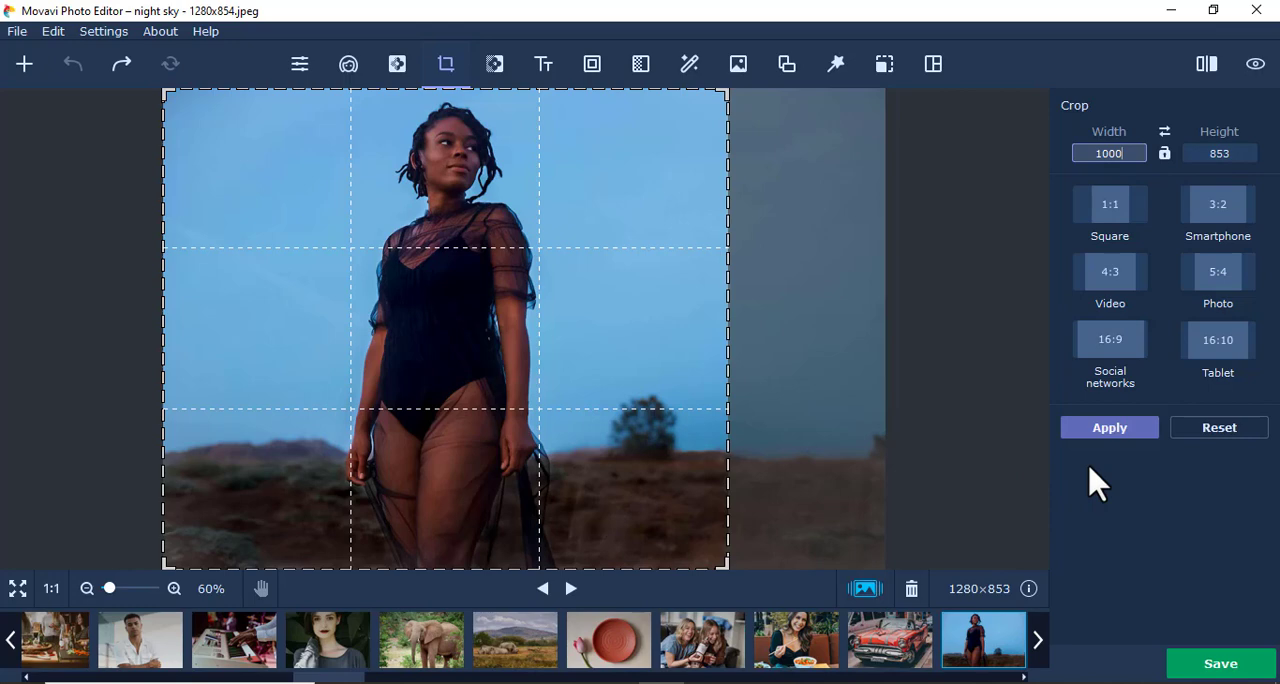
left_click(1109, 427)
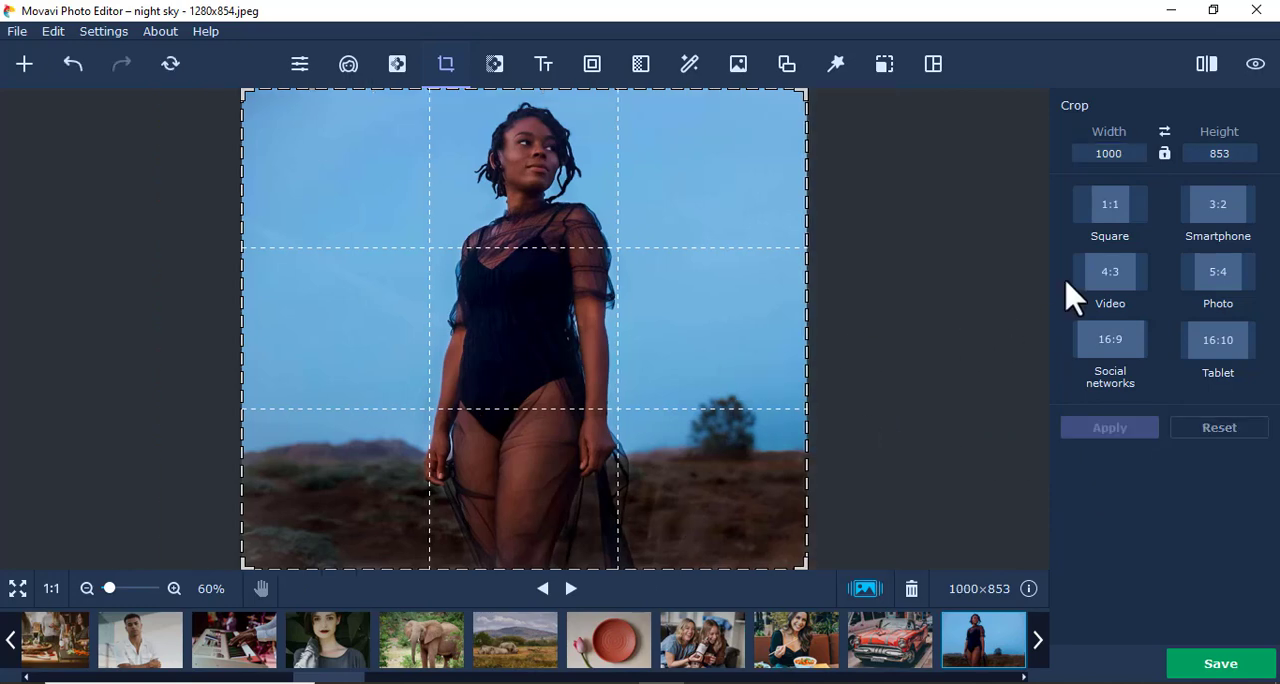
left_click(1164, 153)
type("5")
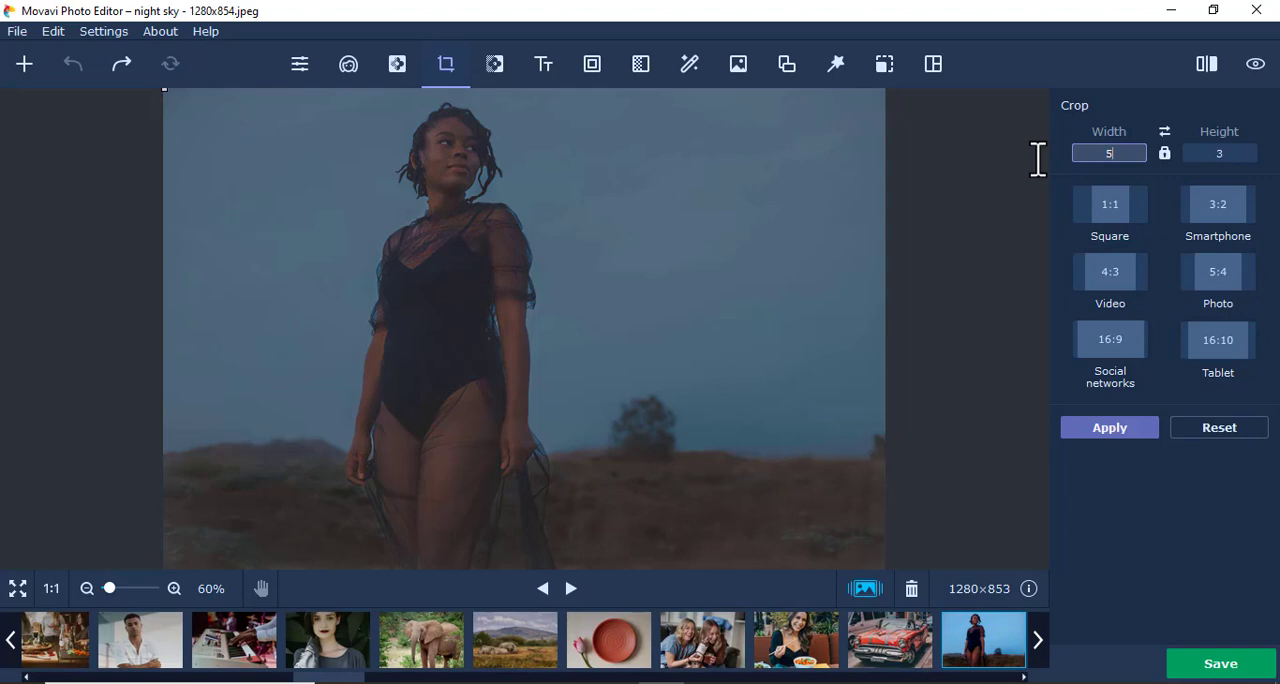
type("00")
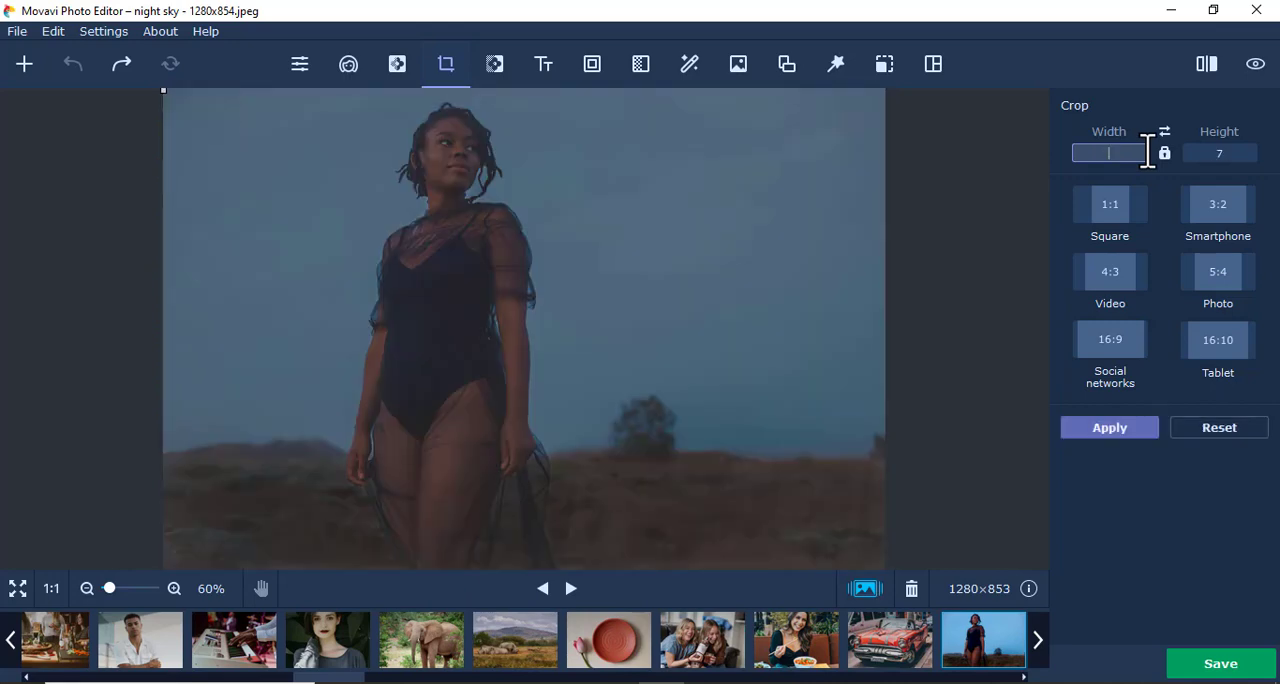
type("700")
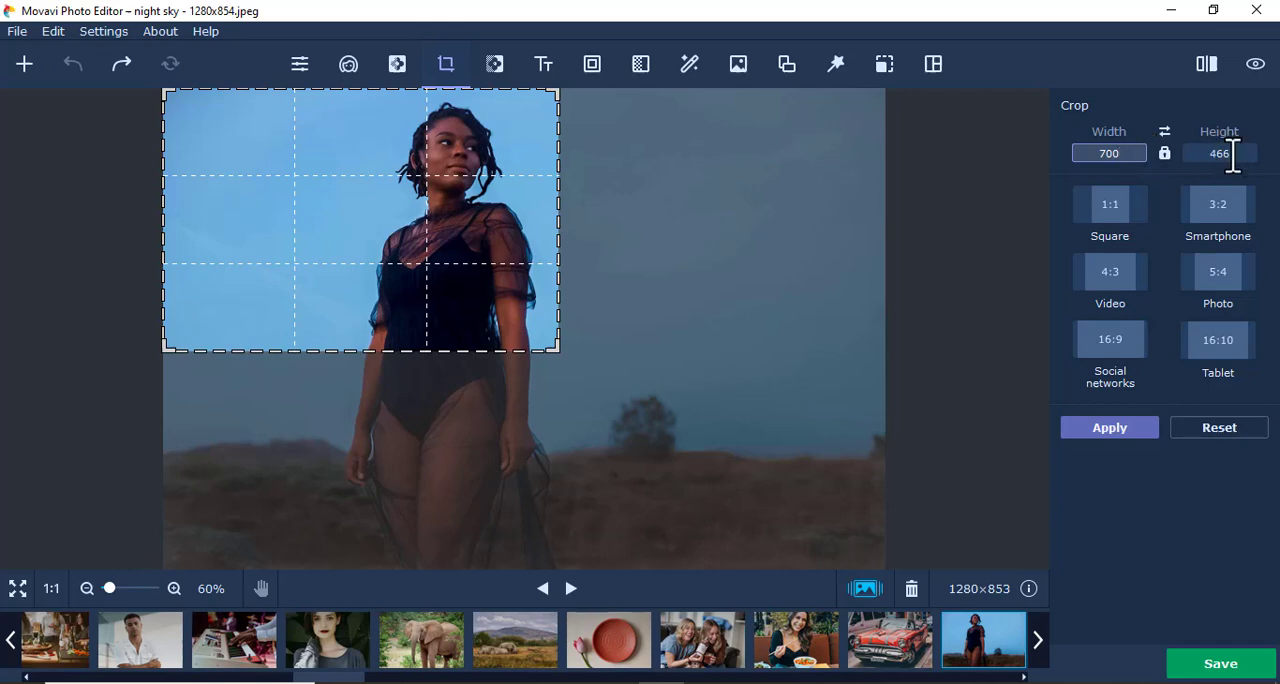
left_click(1109, 427)
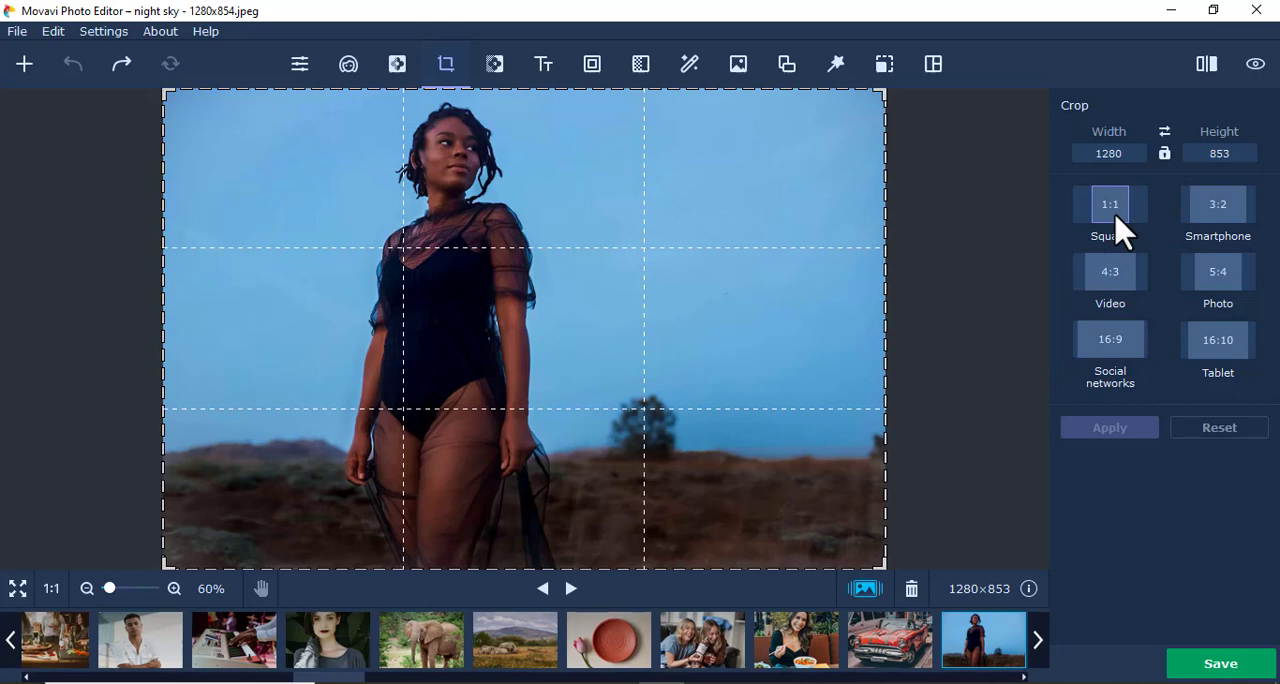
left_click(1109, 204)
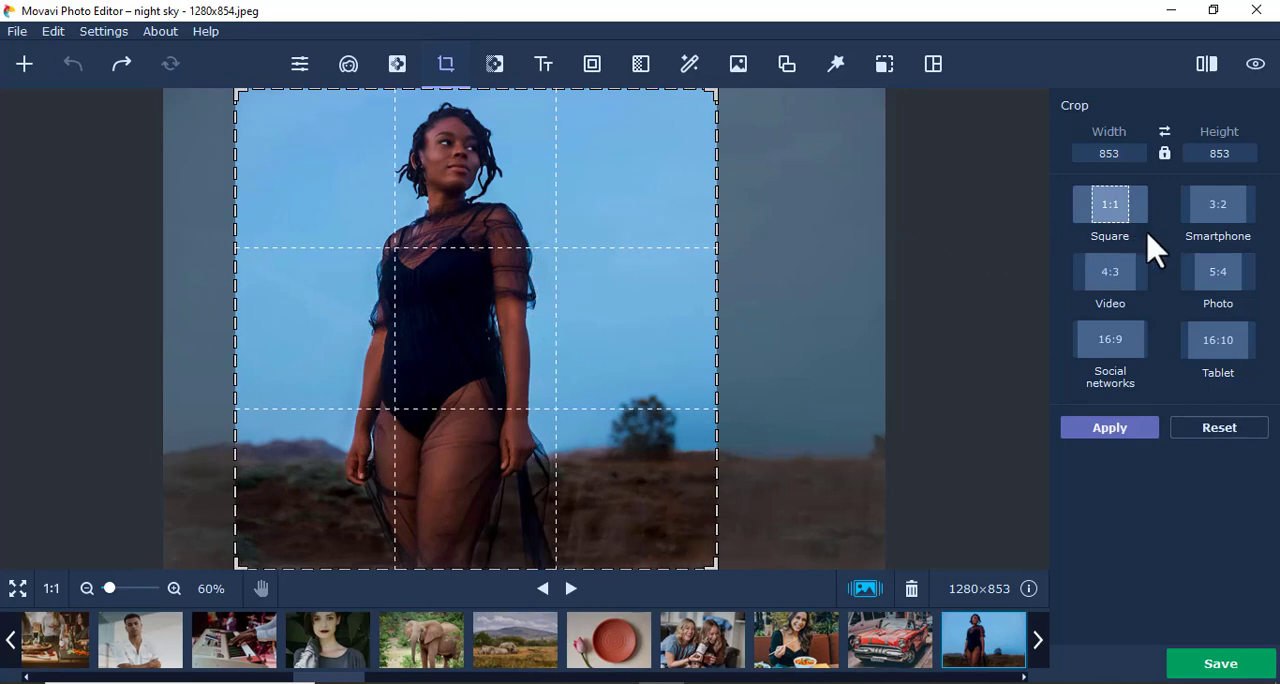
left_click(1218, 204)
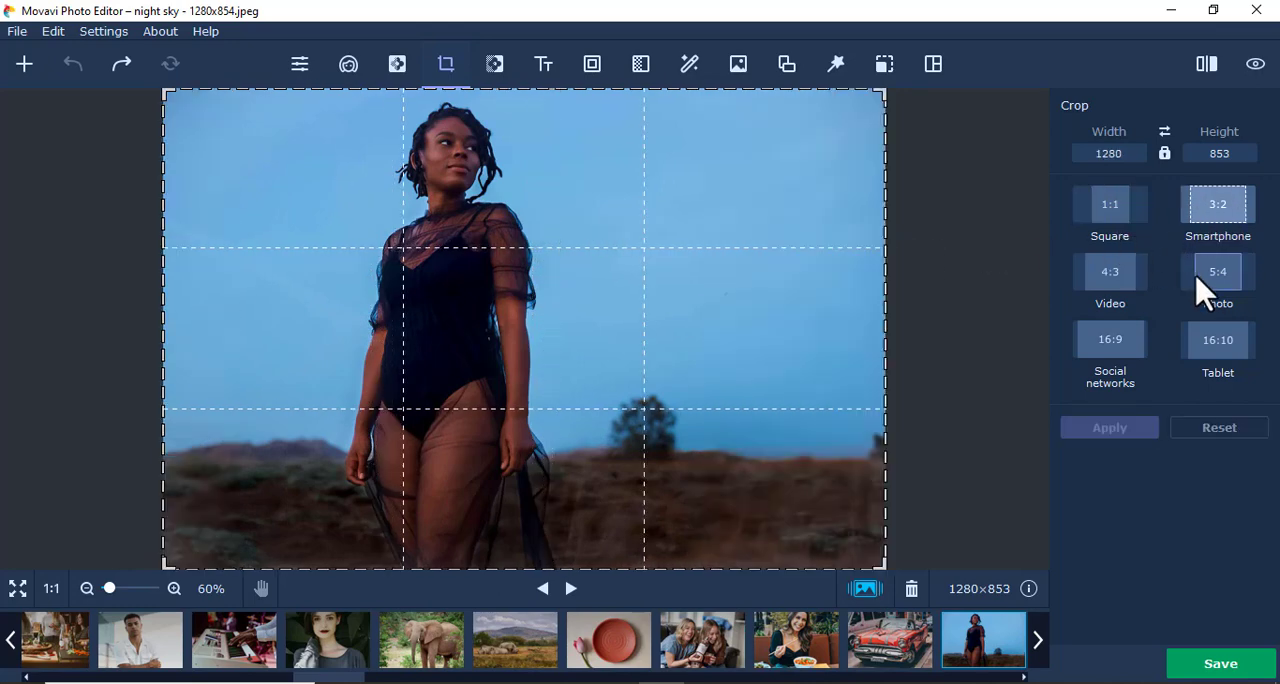
left_click(1218, 271)
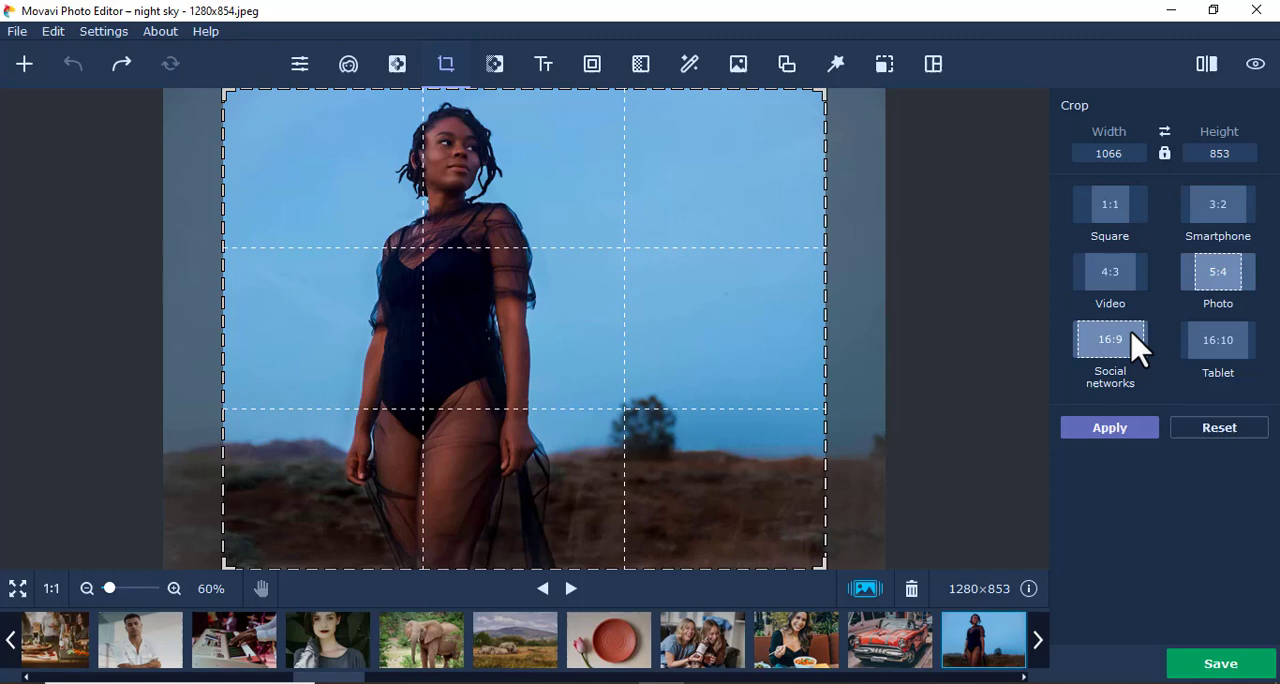
left_click(1217, 339)
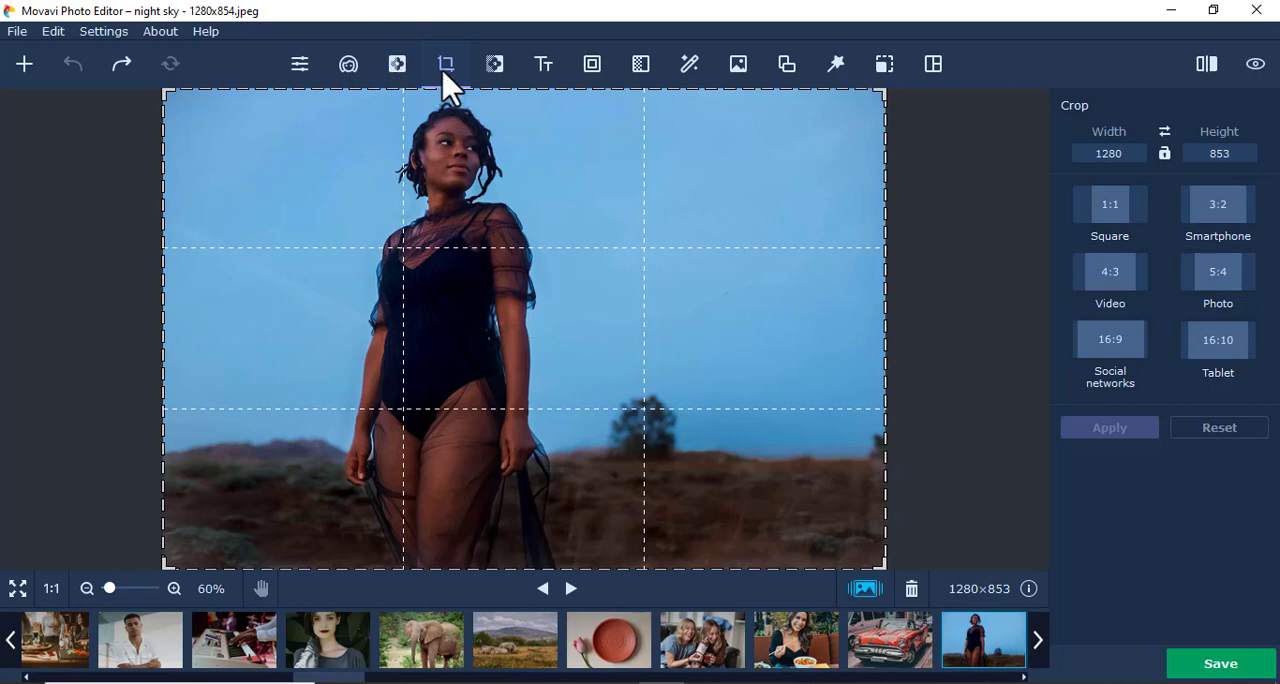
mouse_move(836, 64)
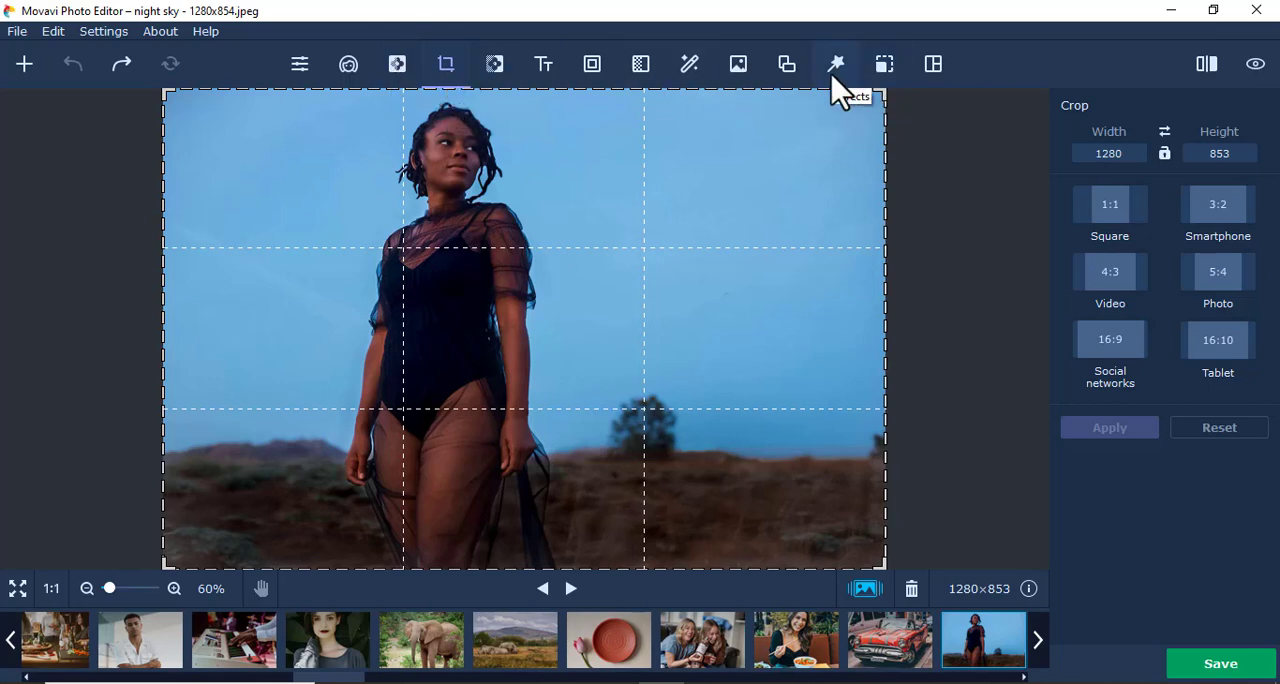
mouse_move(884, 64)
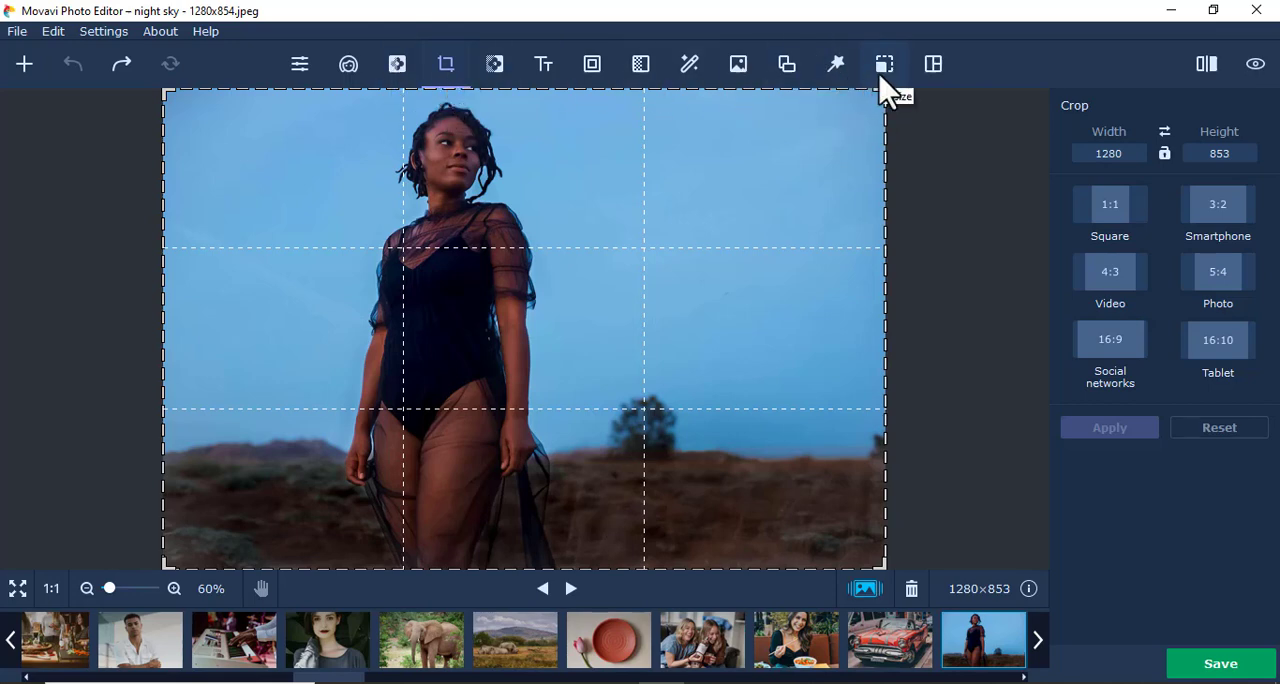
Resize the photo to 50 percent with proportions locked, giving 640×427 px
left_click(883, 64)
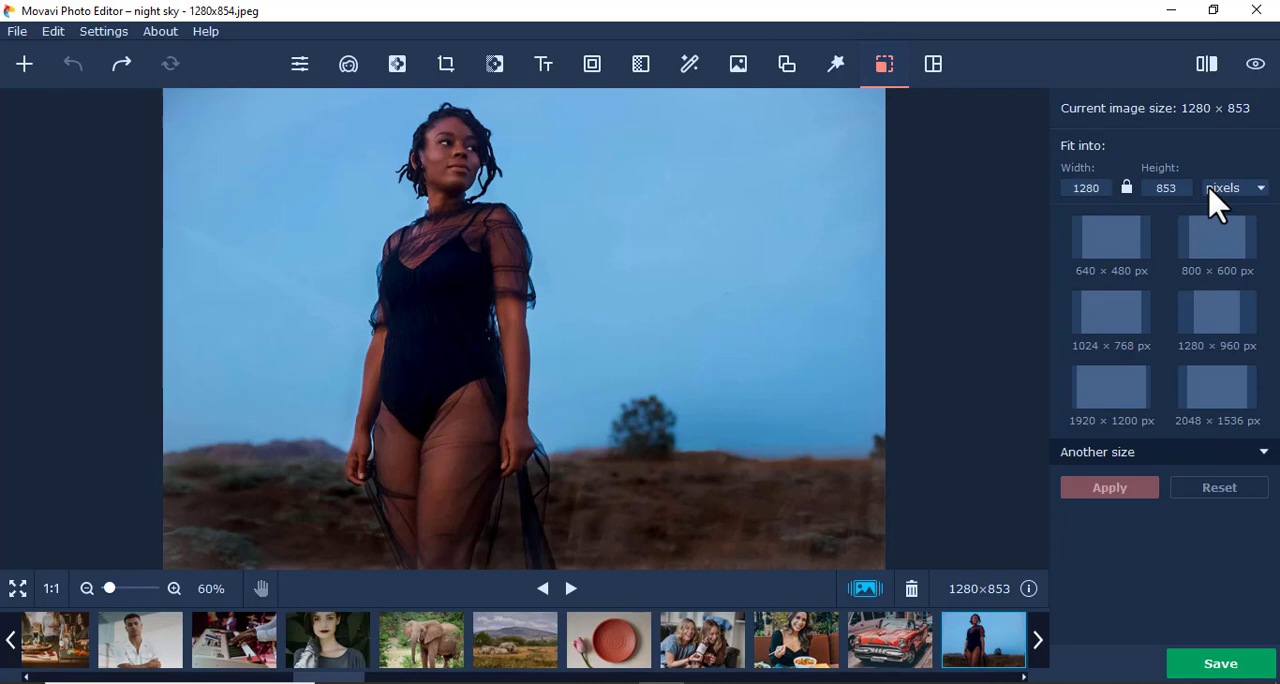
left_click(1235, 188)
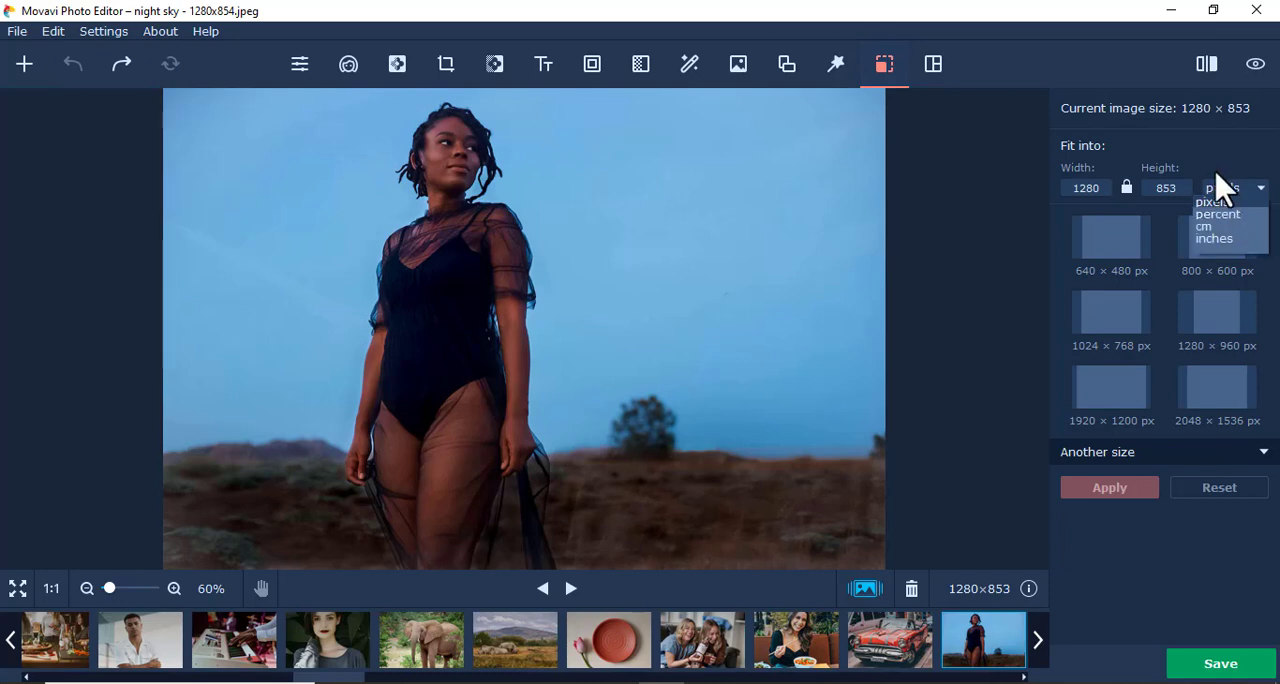
left_click(1214, 202)
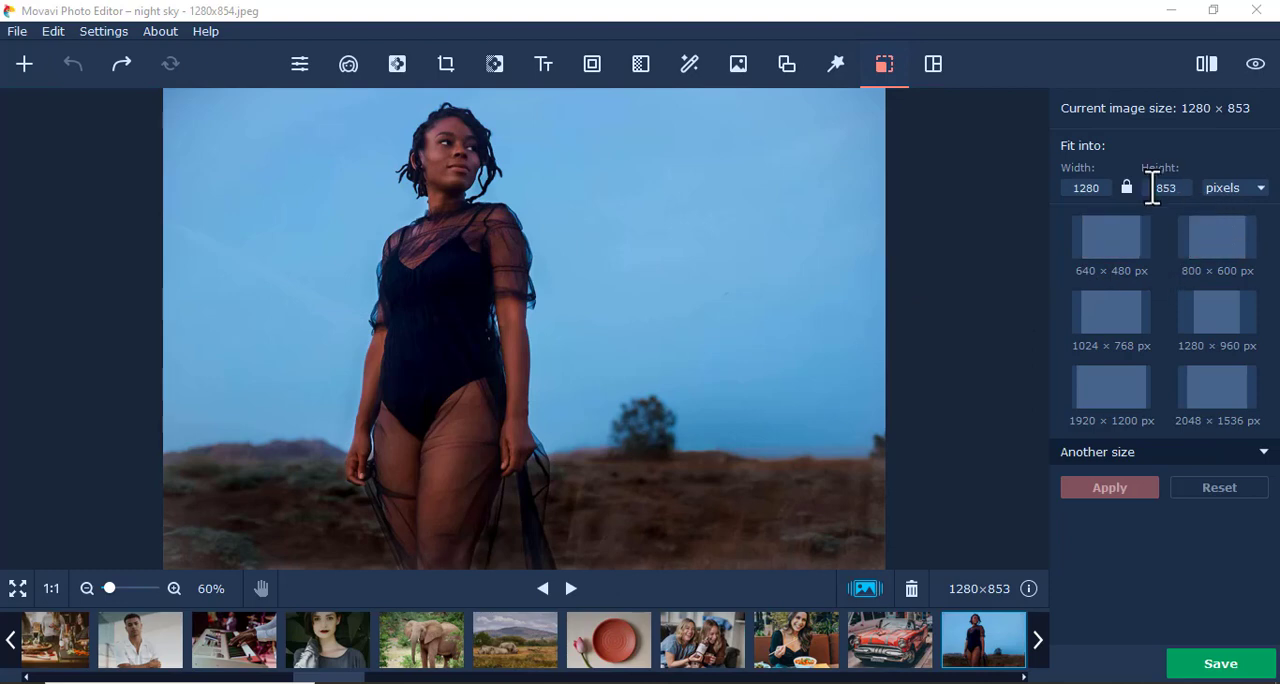
left_click(1235, 187)
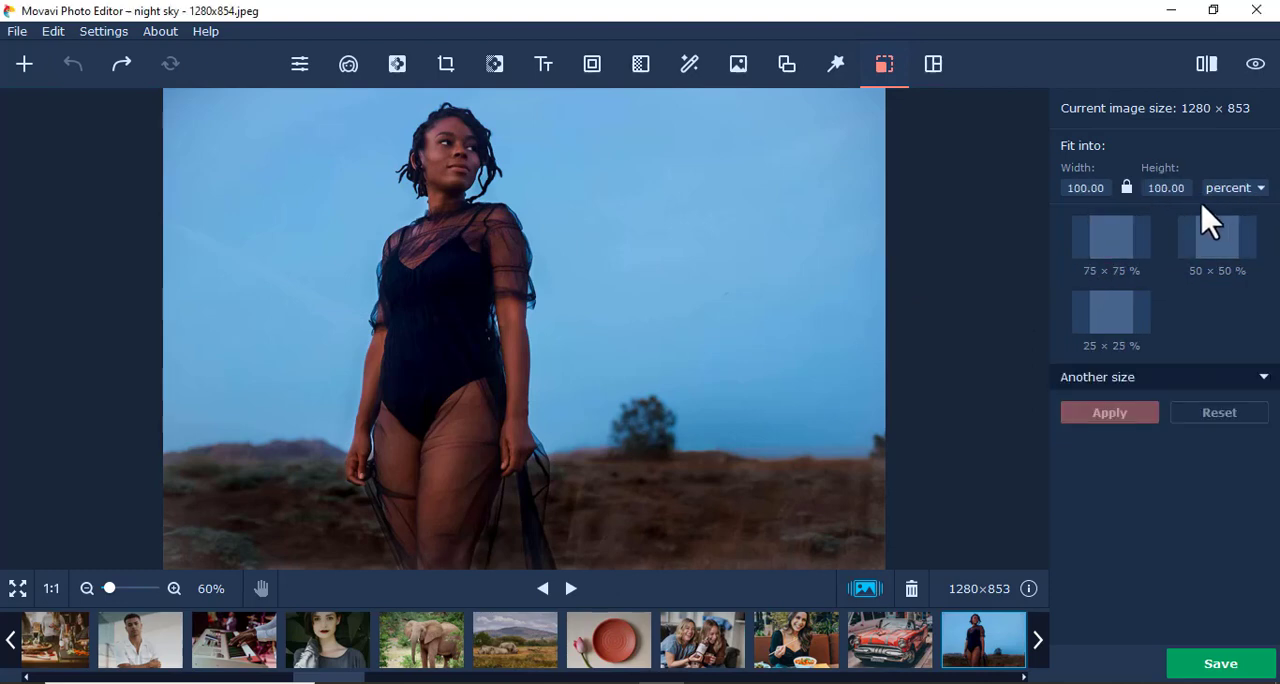
left_click(1085, 188)
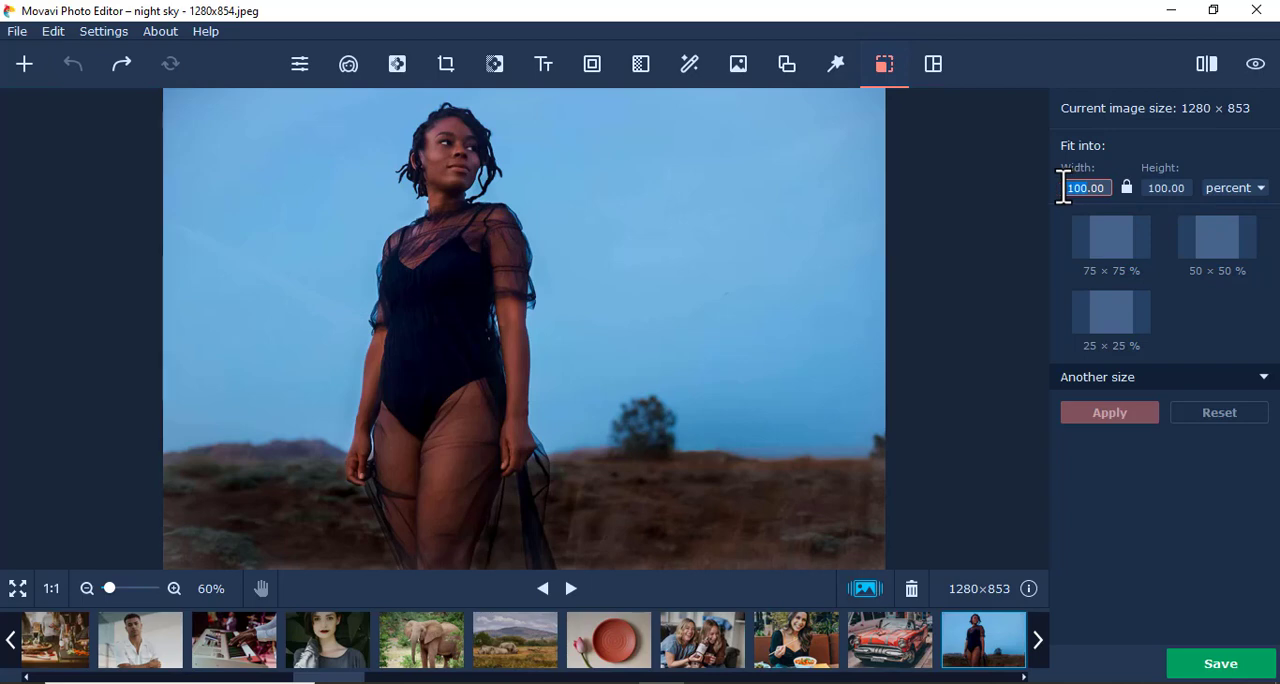
mouse_move(1126, 188)
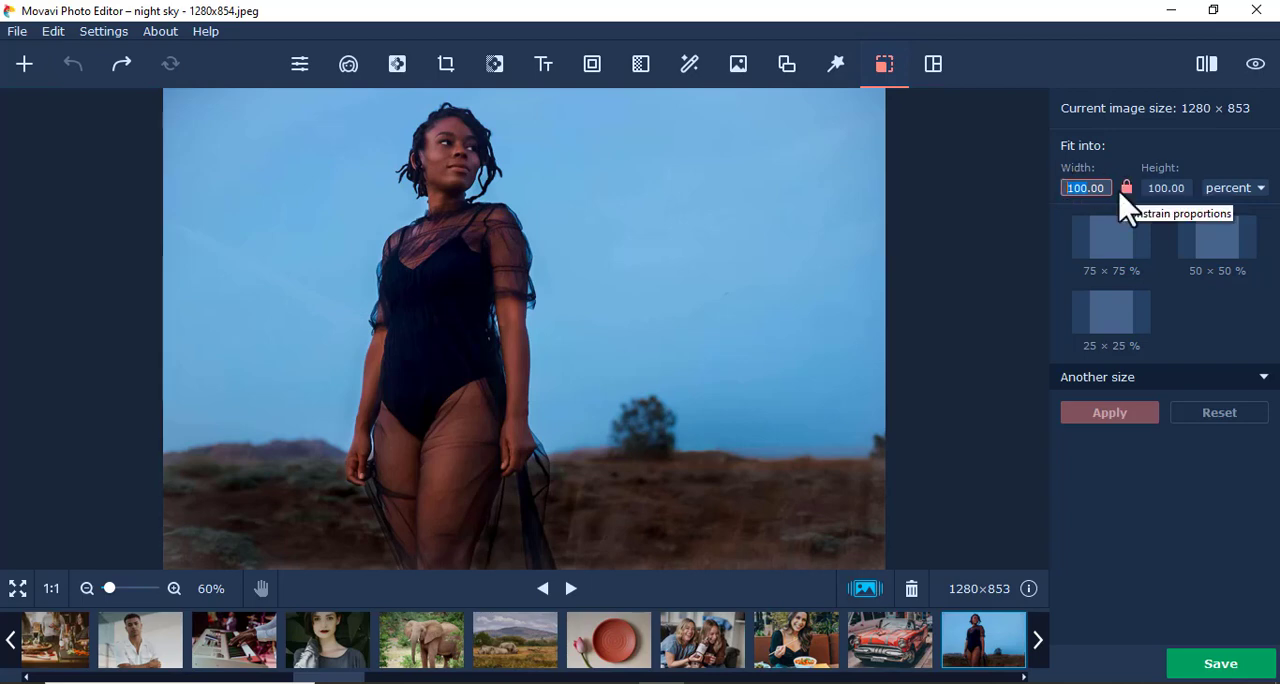
left_click(1217, 237)
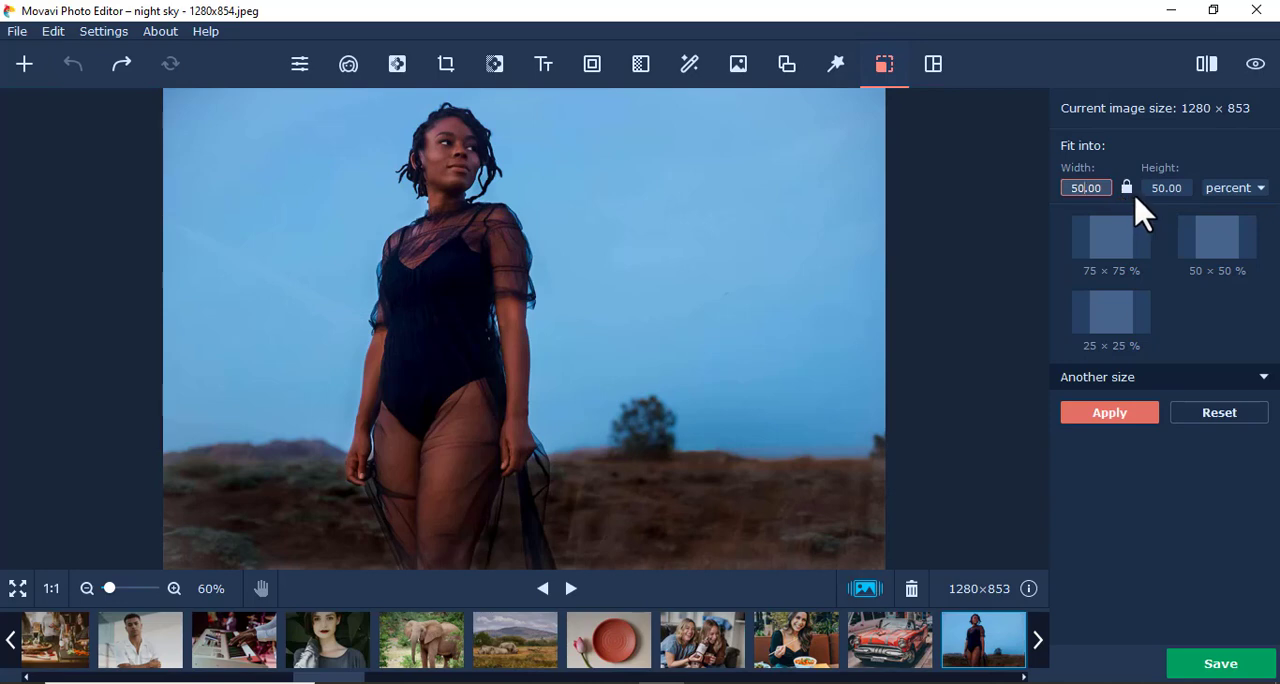
left_click(1109, 412)
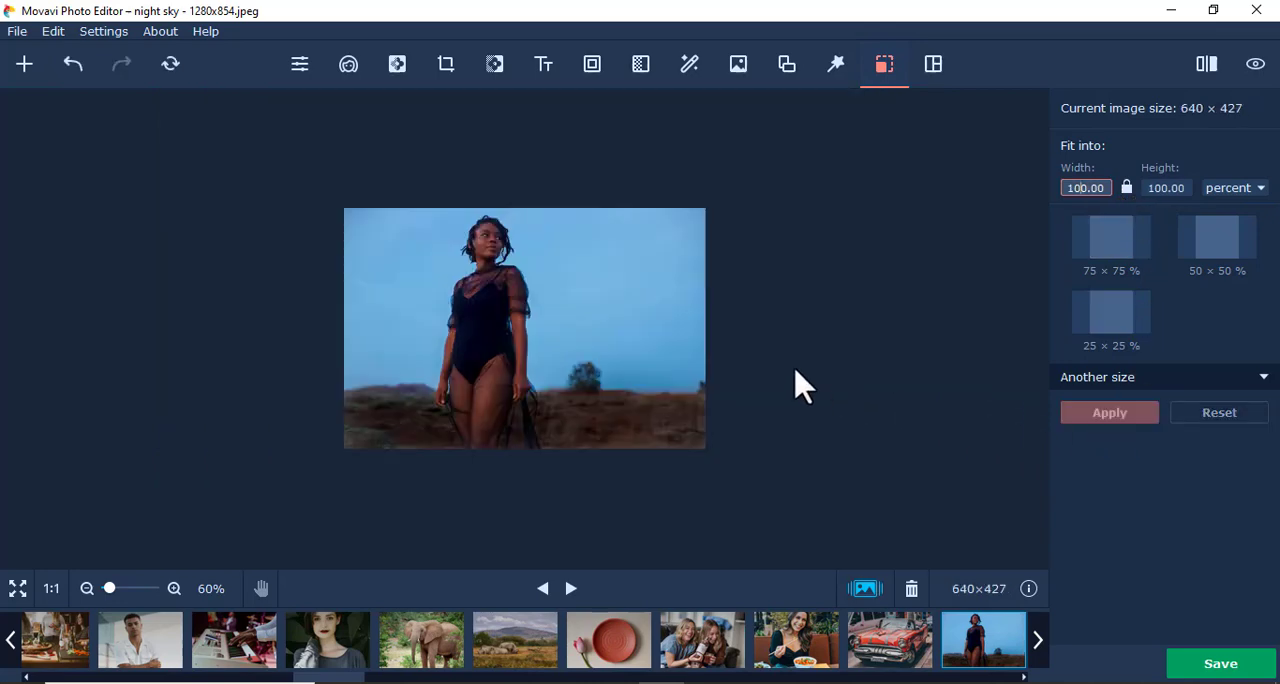
mouse_move(710, 335)
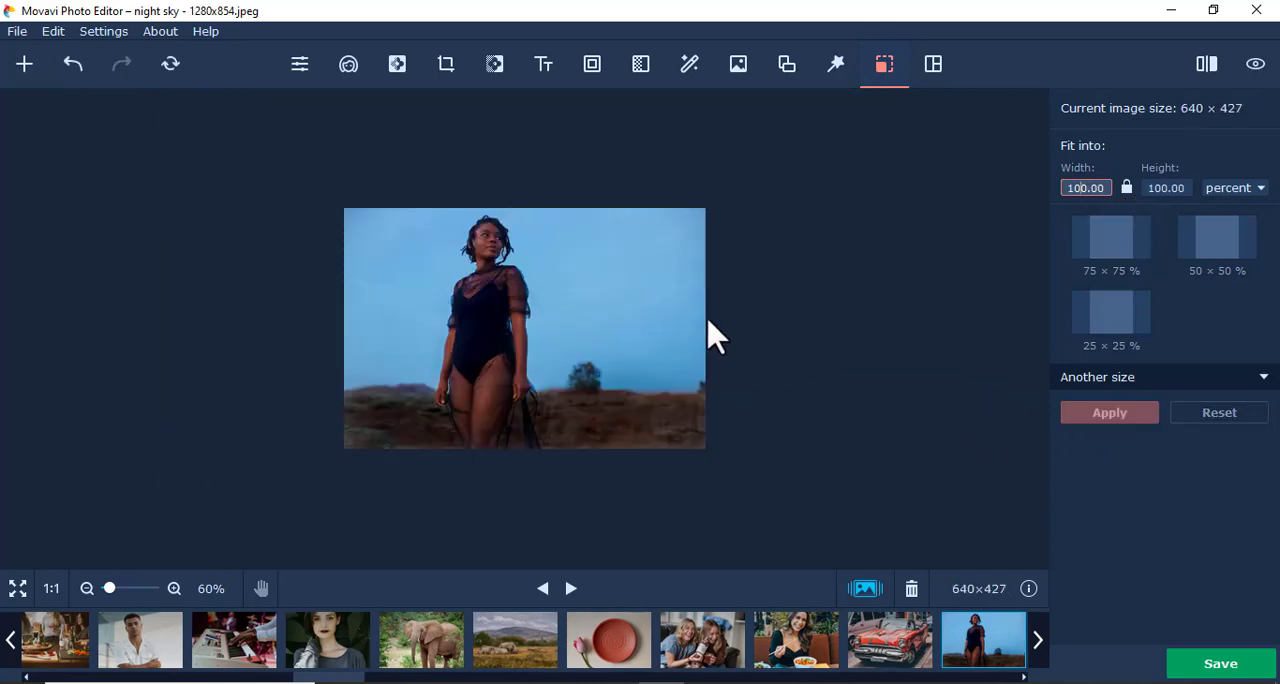
left_click(1206, 64)
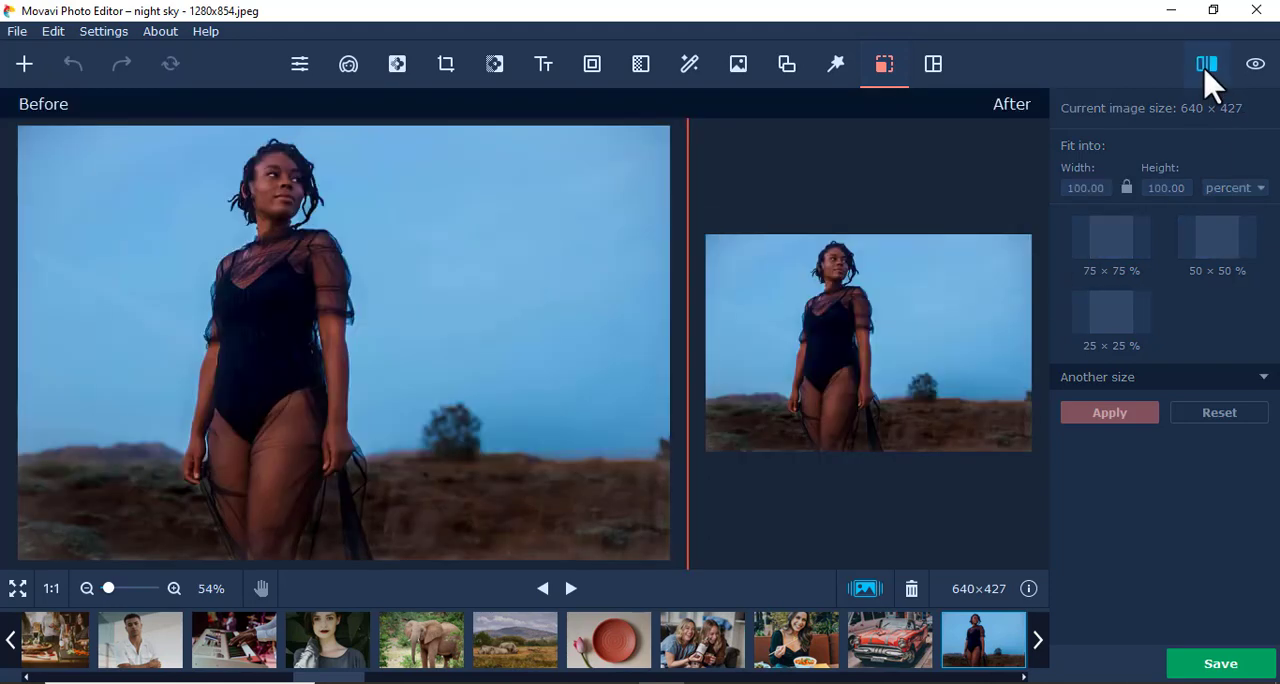
mouse_move(1205, 80)
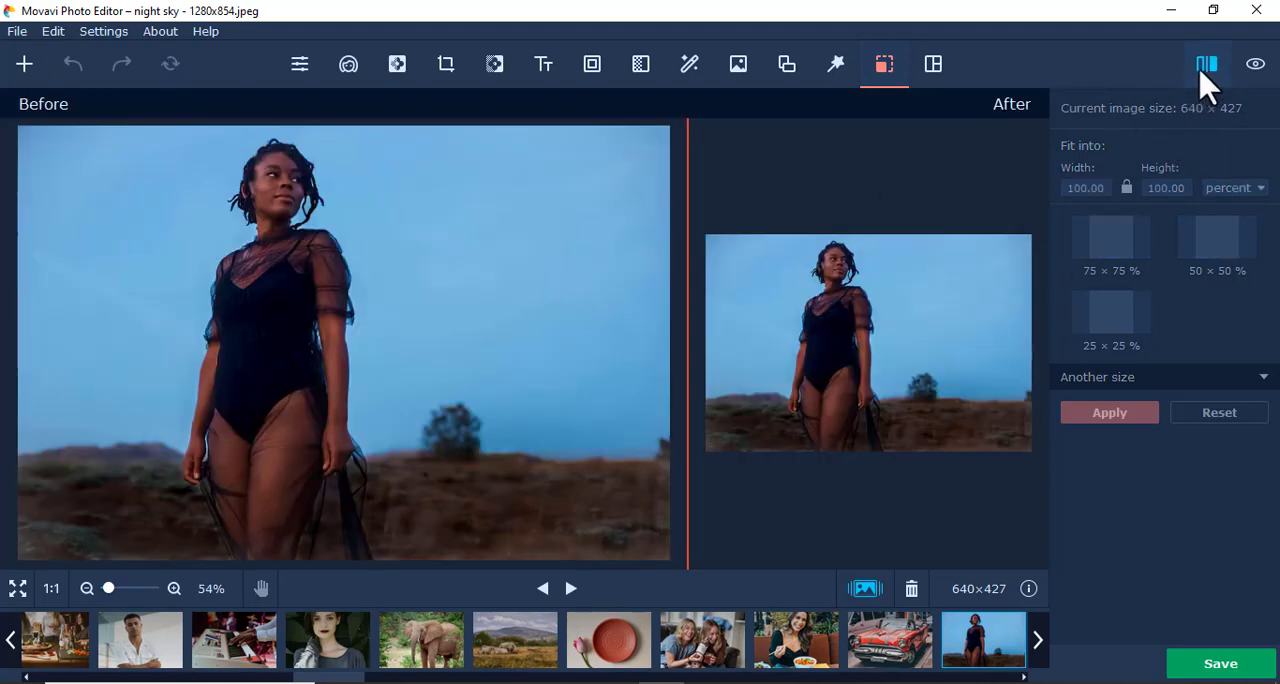
mouse_move(980, 400)
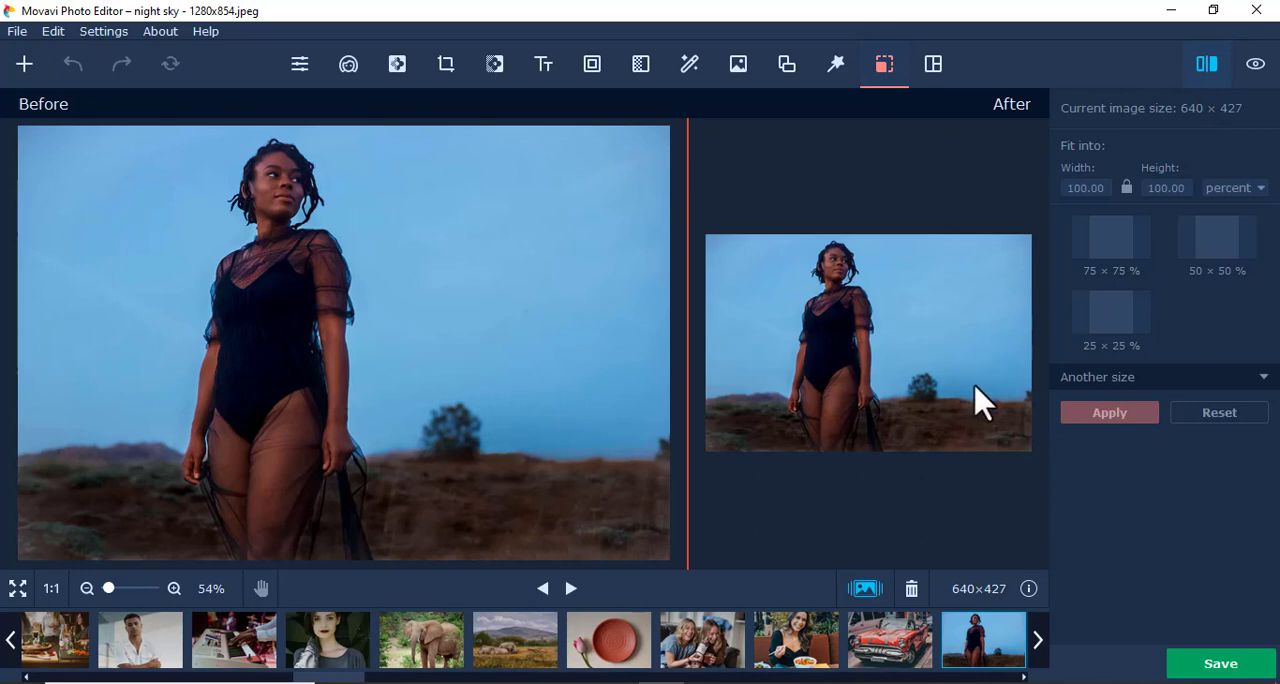
left_click(1206, 64)
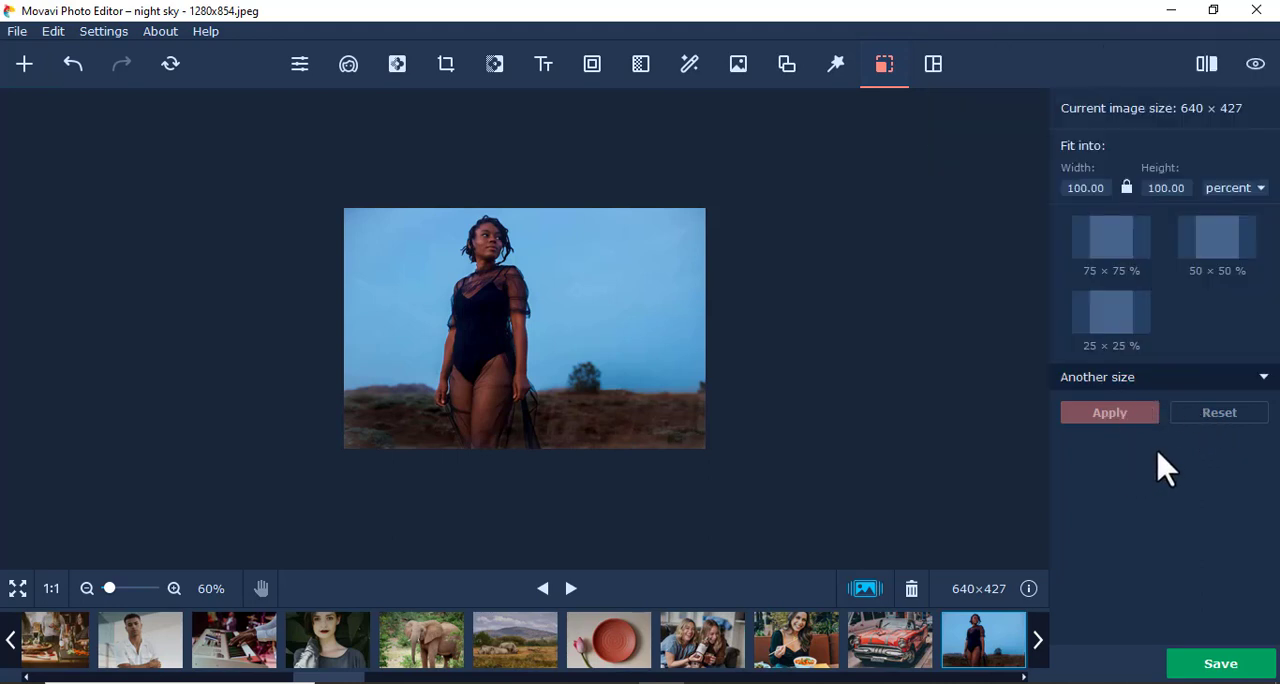
Undo the halving, try a 2.267-inch width, then reset the Resize fields to pixels
left_click(1234, 187)
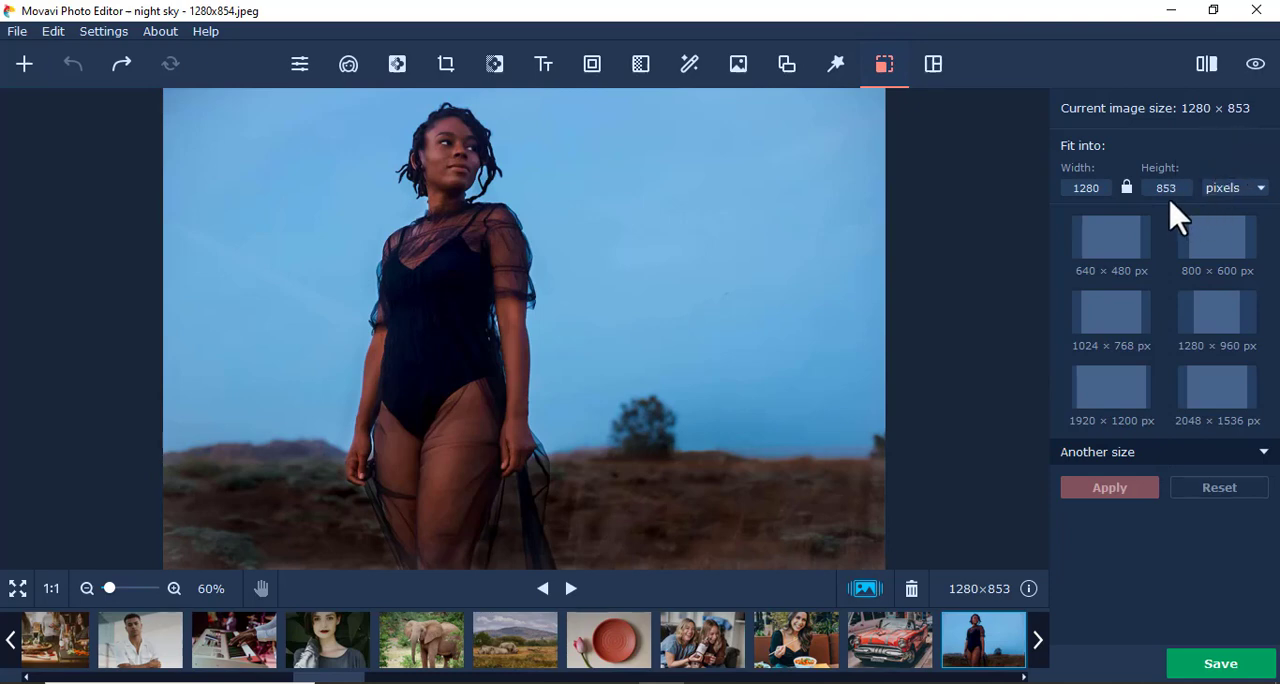
left_click(1234, 188)
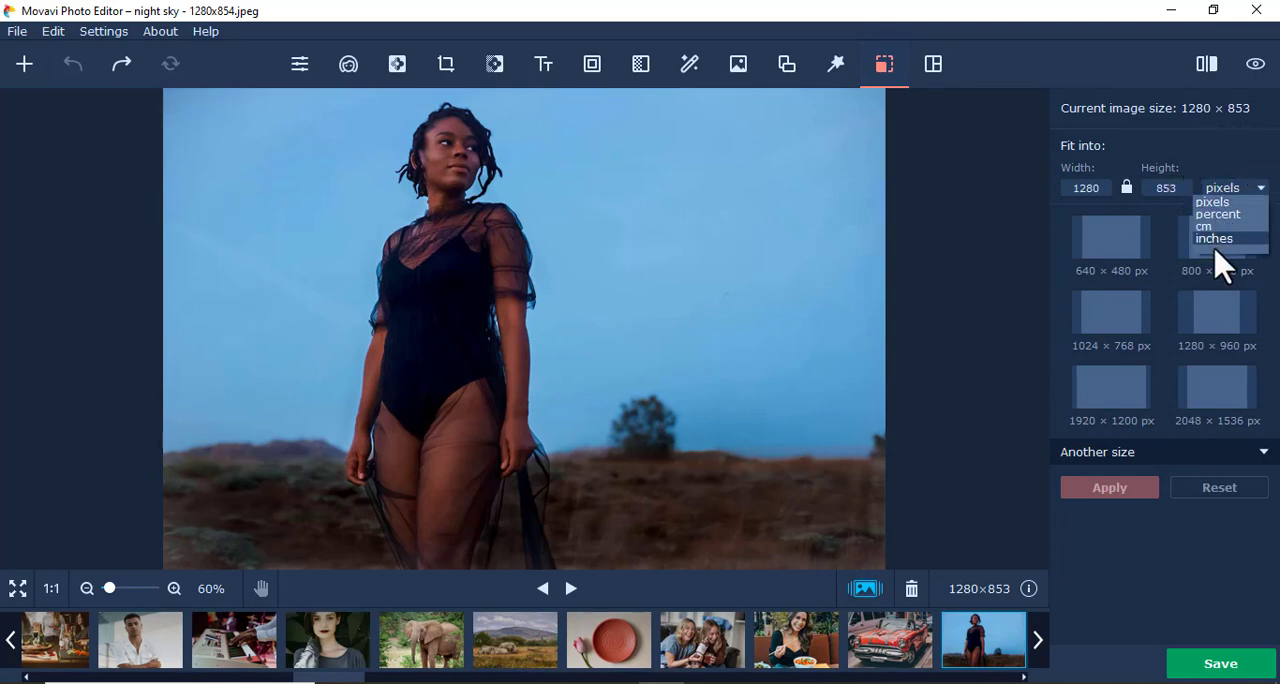
left_click(1214, 238)
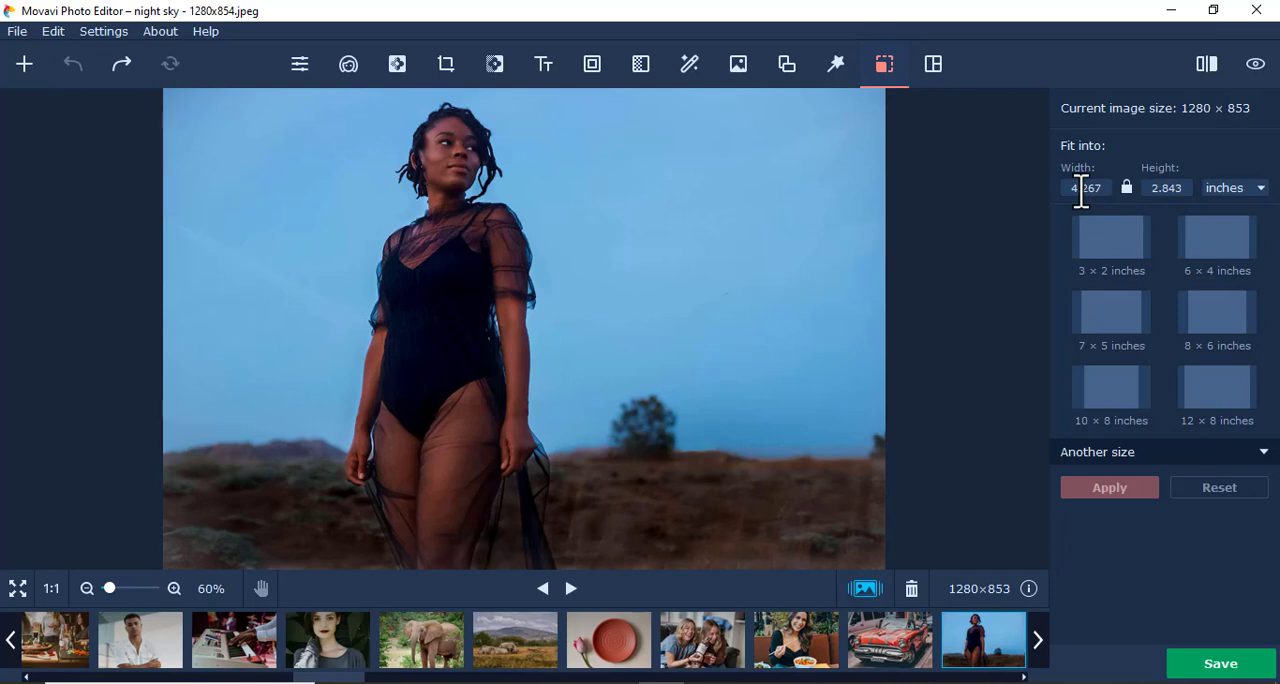
left_click(1085, 188)
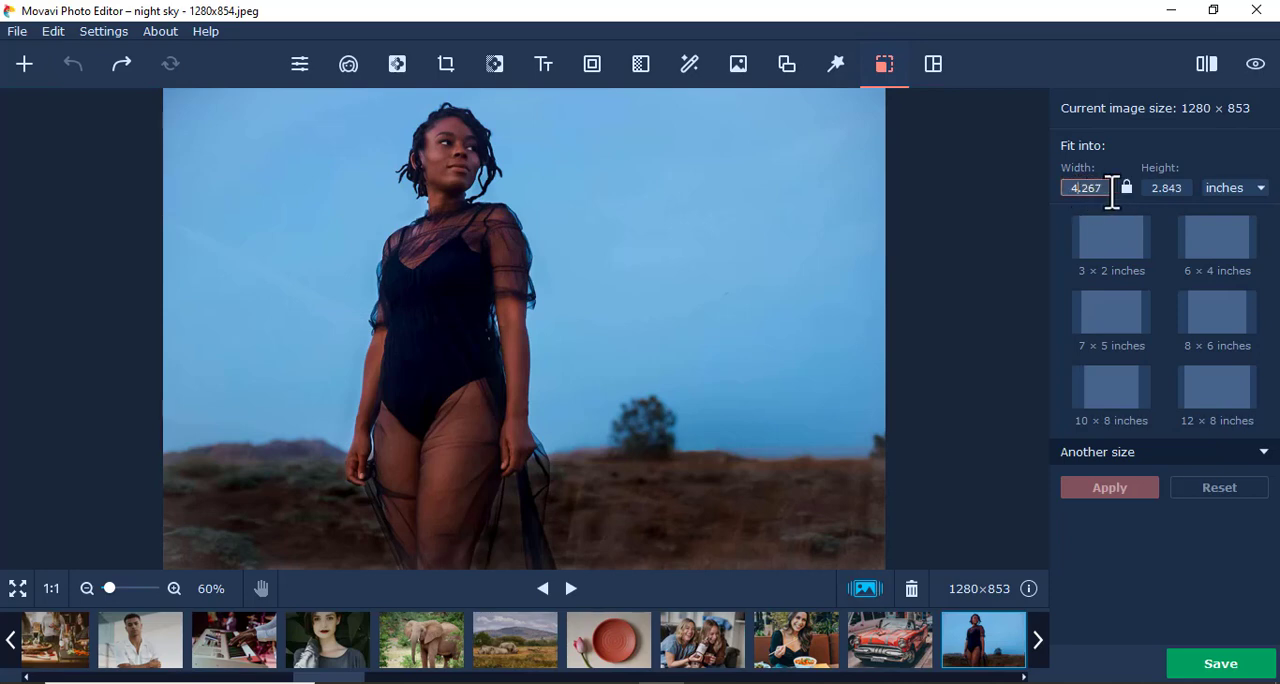
type("2.267")
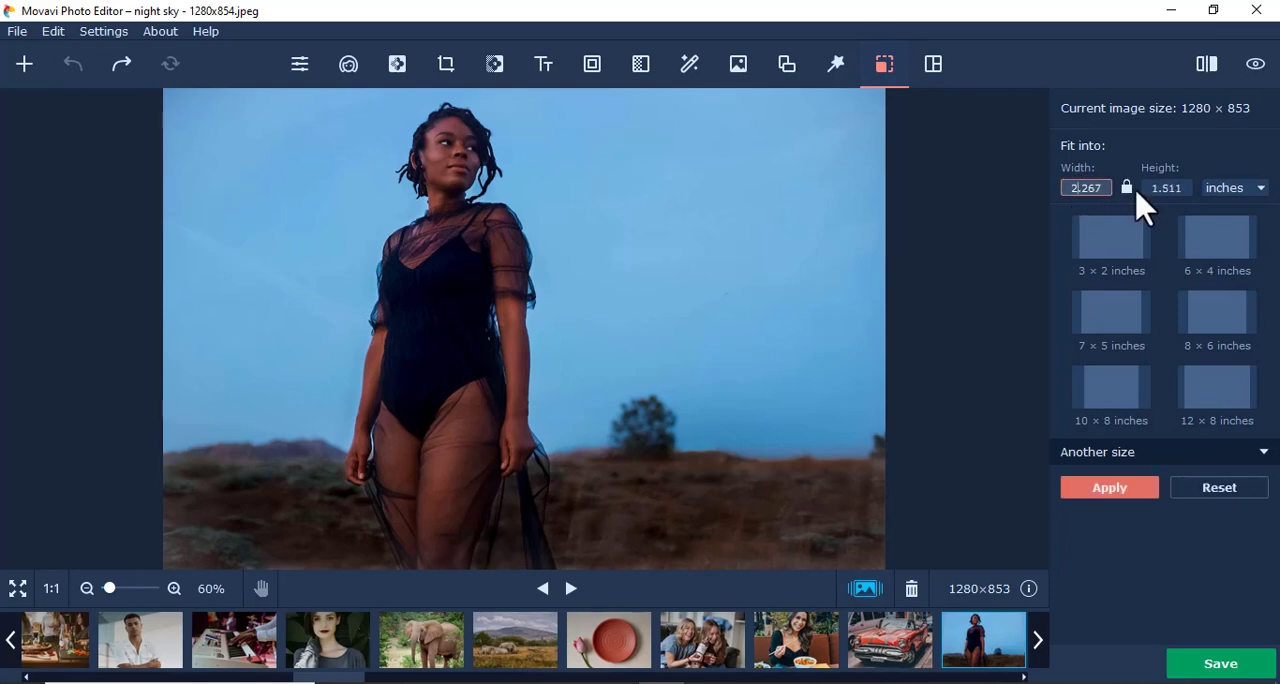
left_click(1109, 487)
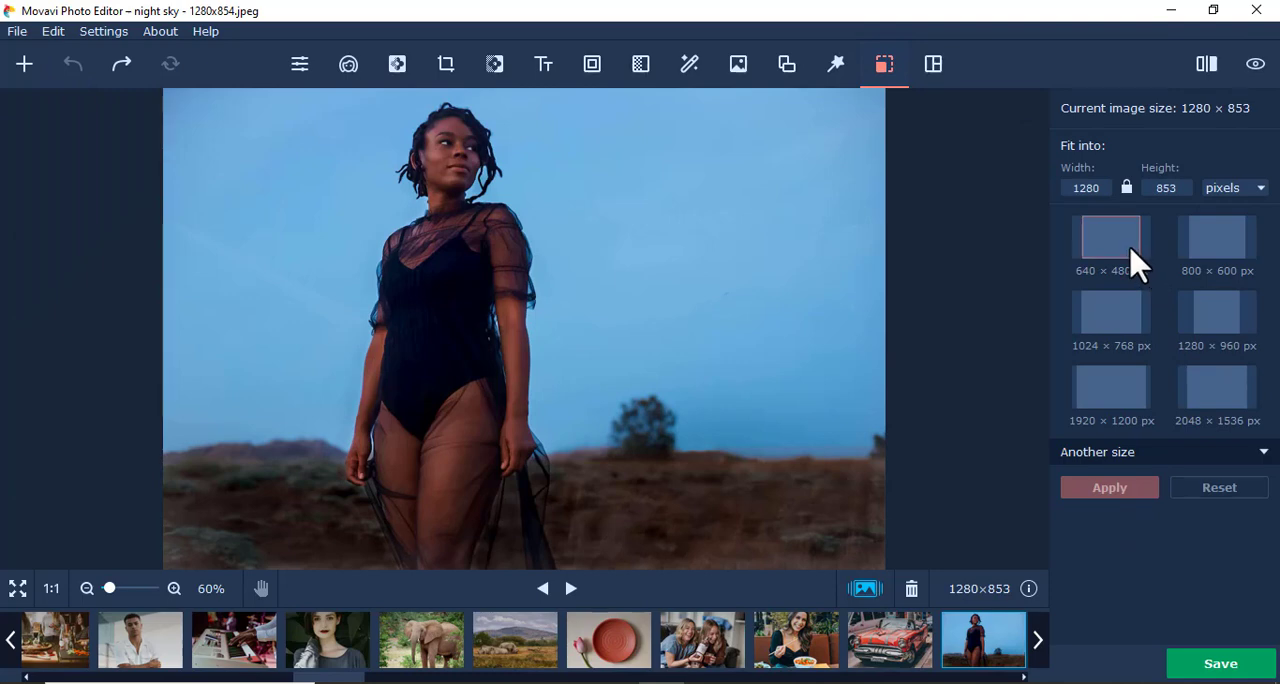
Pick the 1920×1200 px preset, reset it, and enter a 3200×2133 px size
left_click(1110, 237)
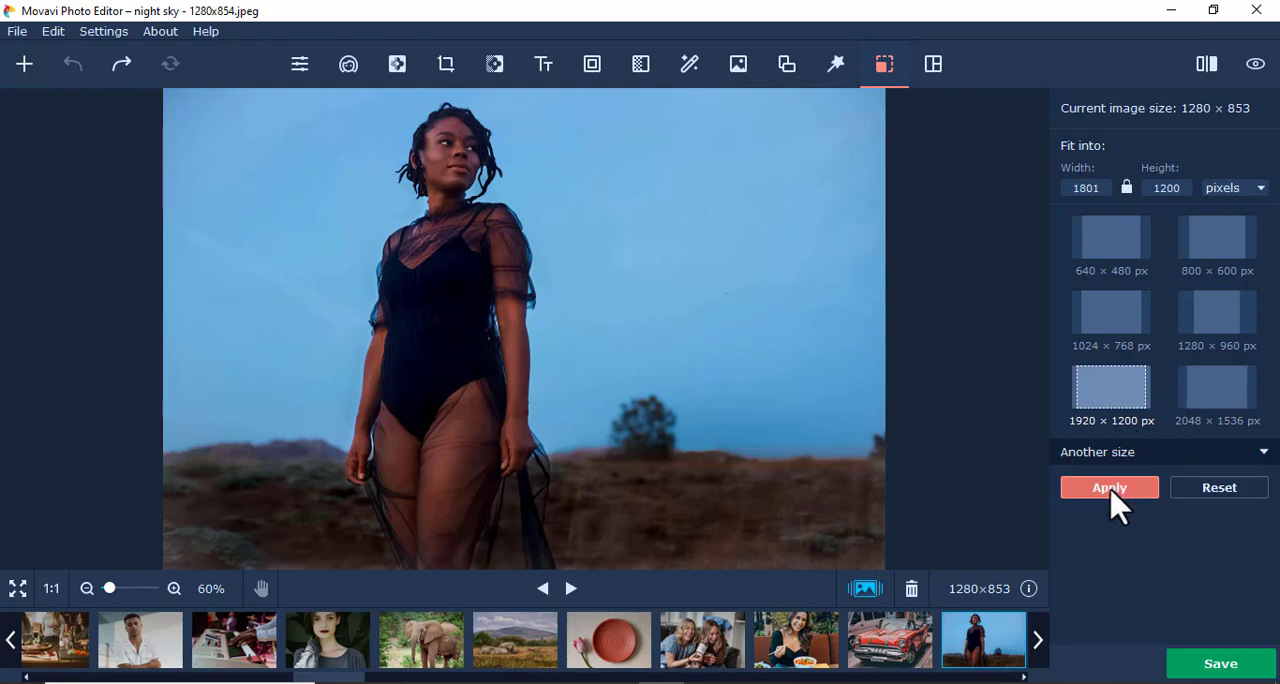
left_click(1109, 487)
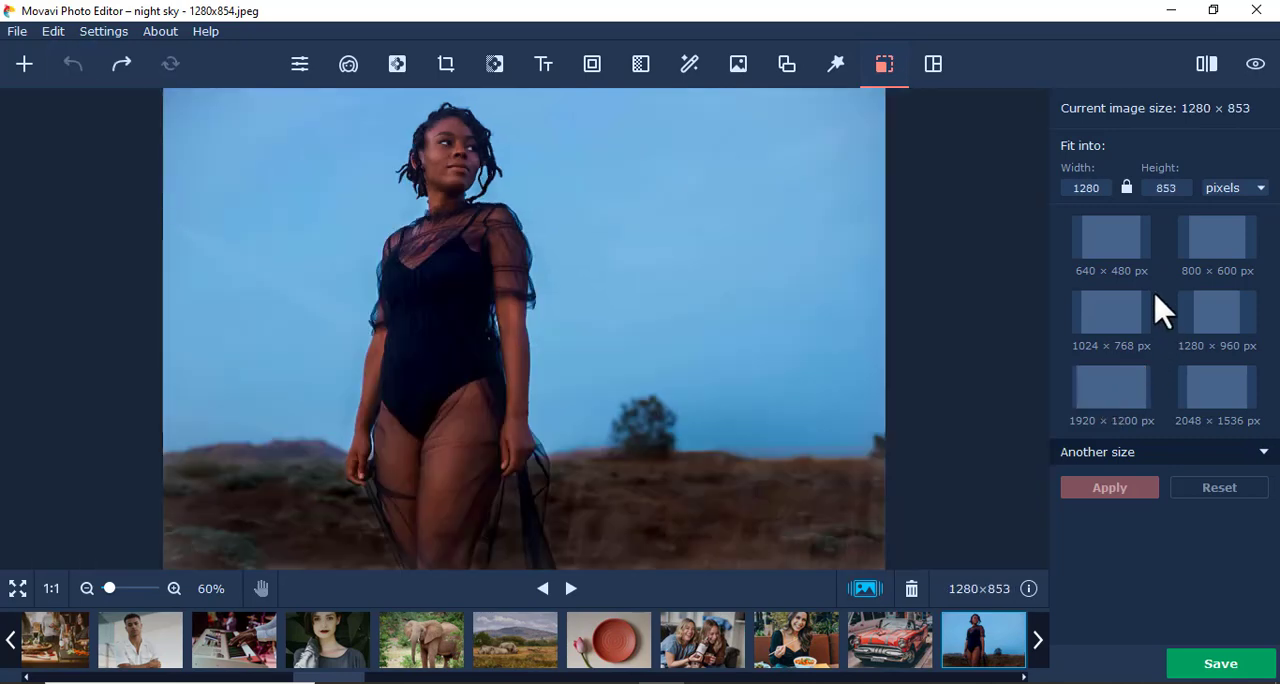
left_click(1110, 237)
type("3200")
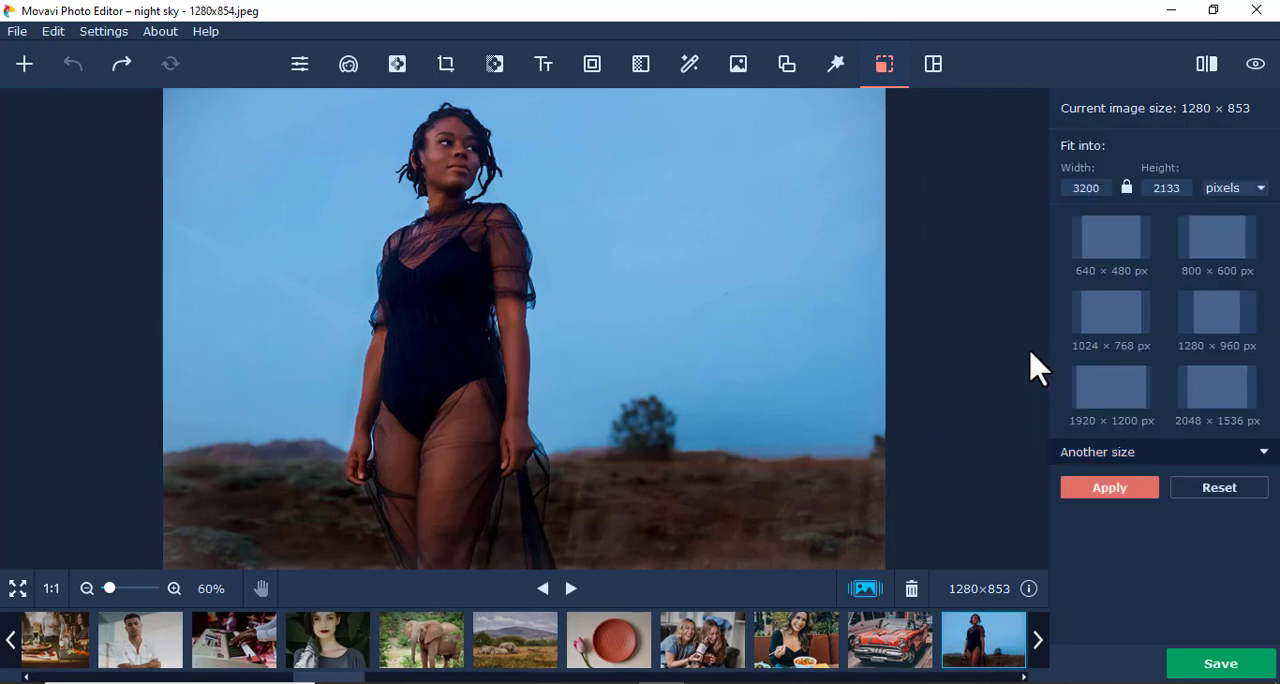
Apply the 3200×2133 px size and show the Before/After comparison
left_click(1109, 487)
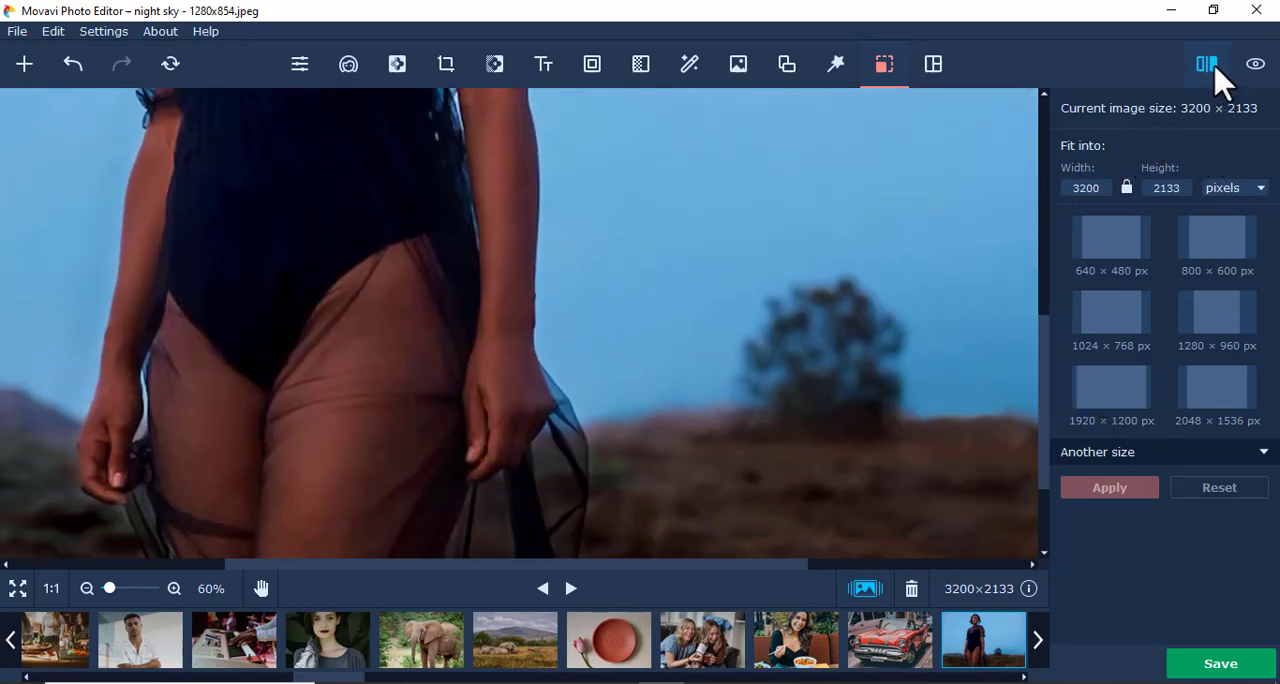
left_click(1207, 64)
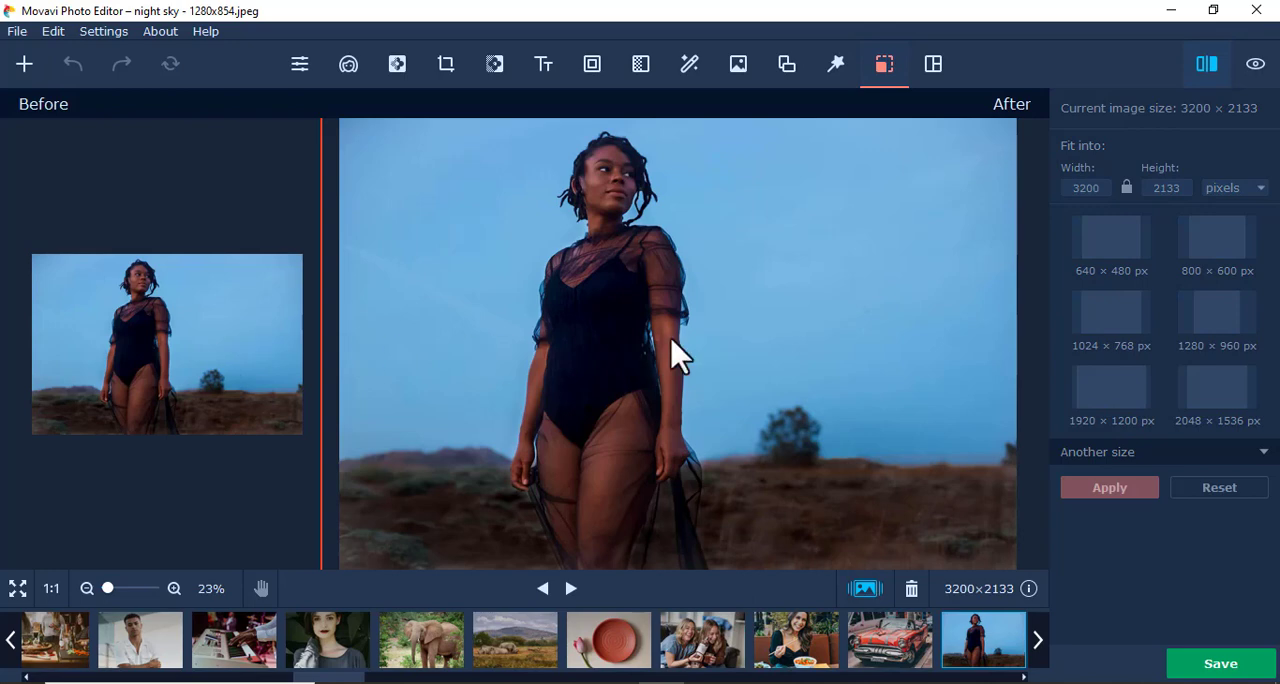
mouse_move(785, 415)
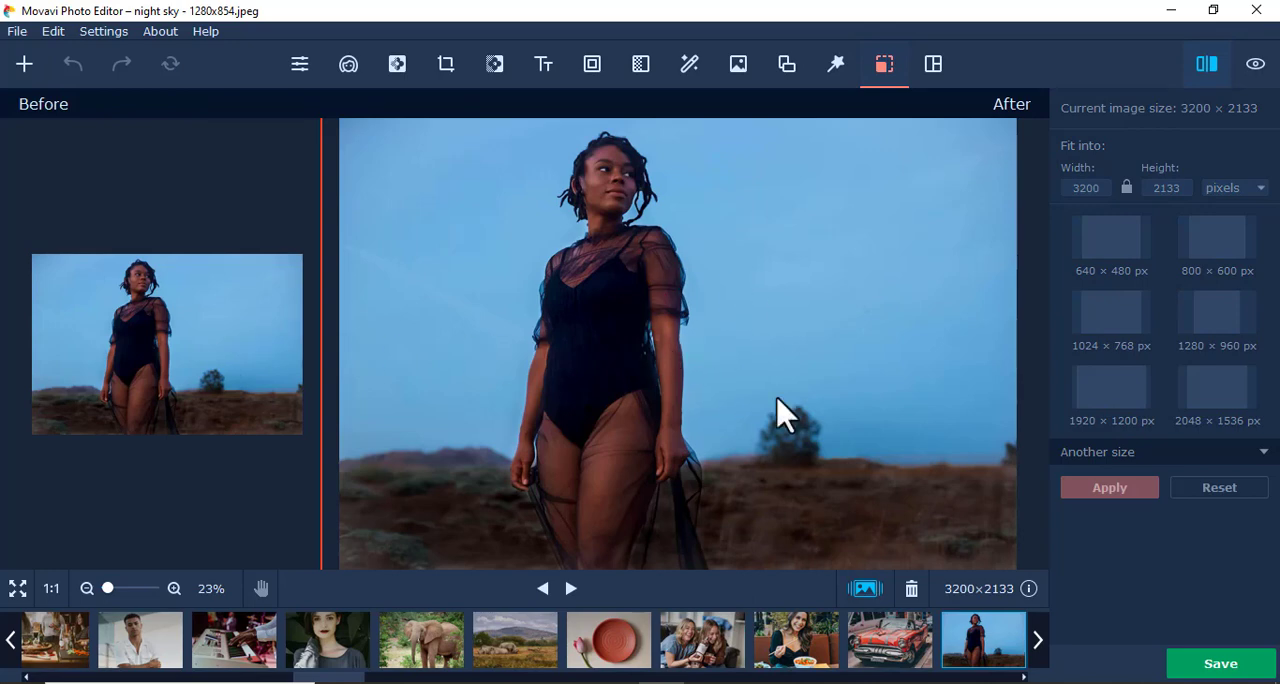
mouse_move(940, 560)
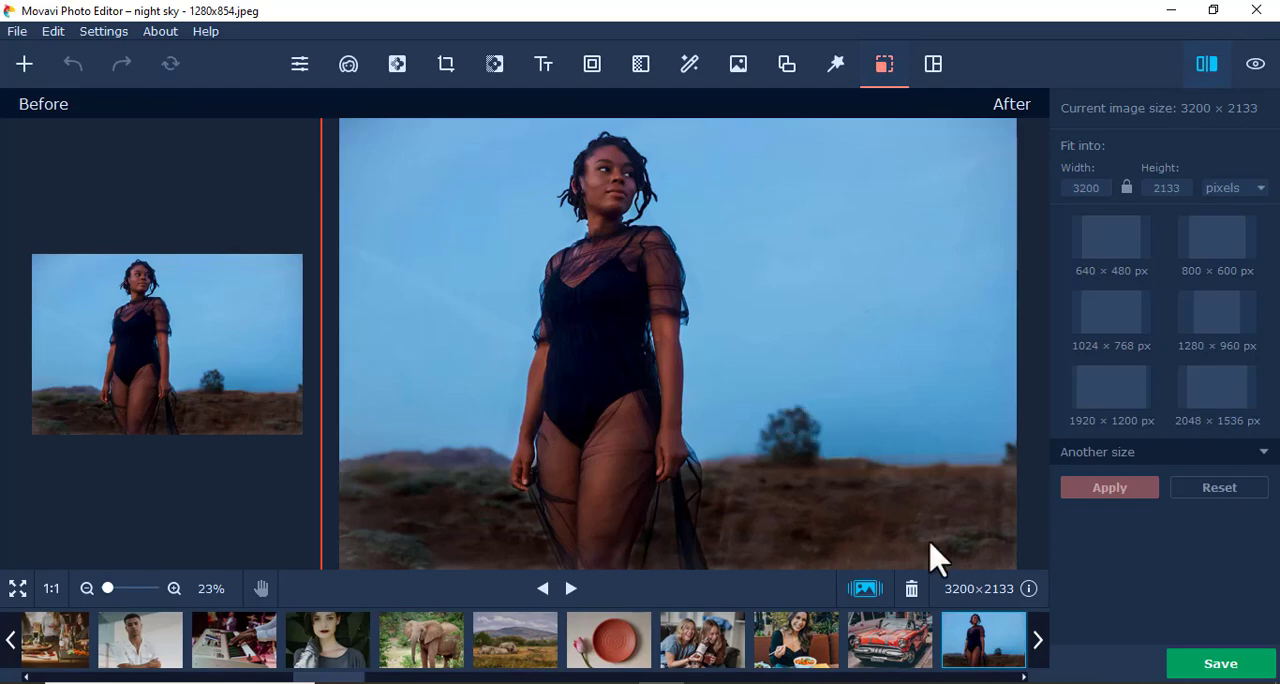